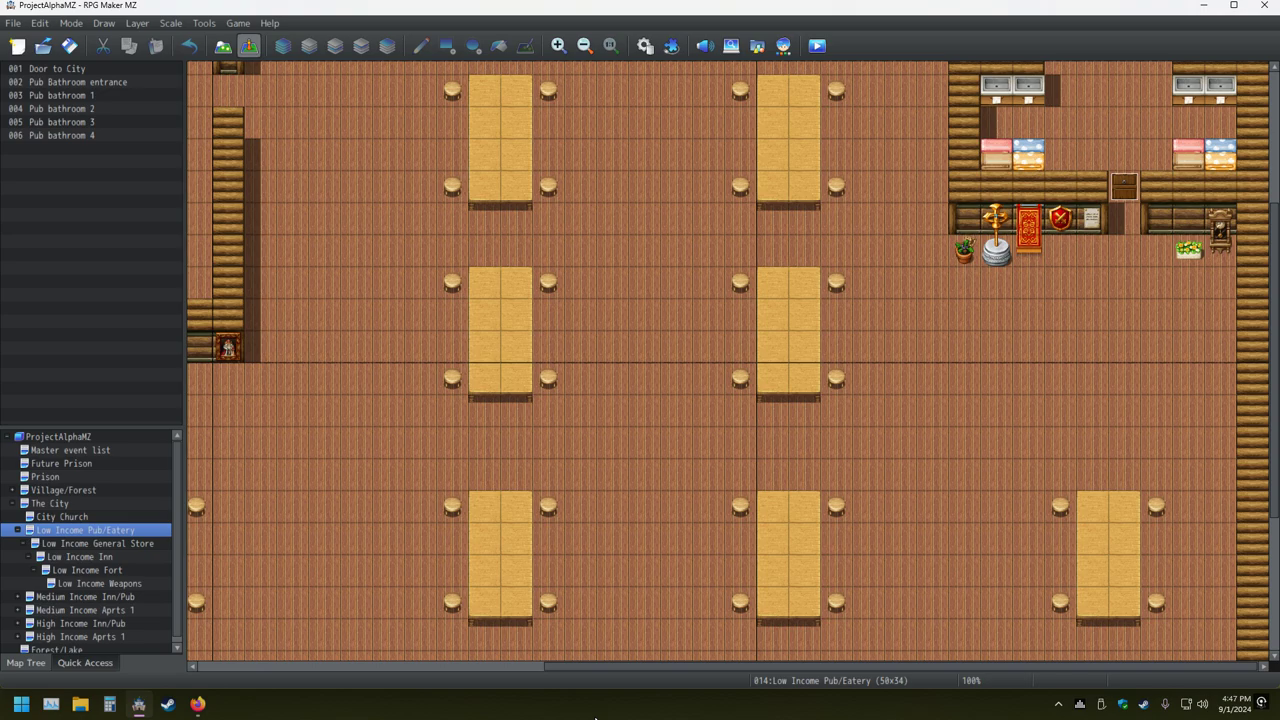
{"action": "mouse_move", "coordinate": [584, 716]}
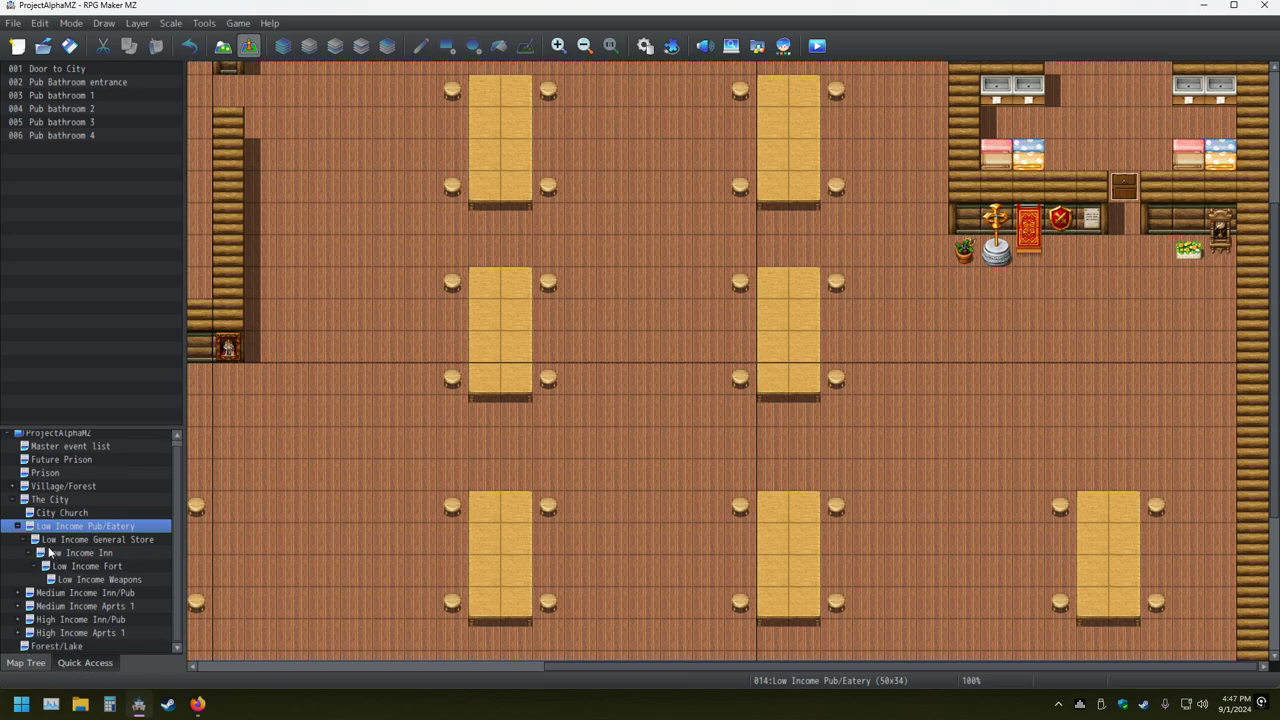
- Collapse the child maps nested under Low Income Pub/Eatery in the map tree
{"action": "left_click", "coordinate": [16, 526]}
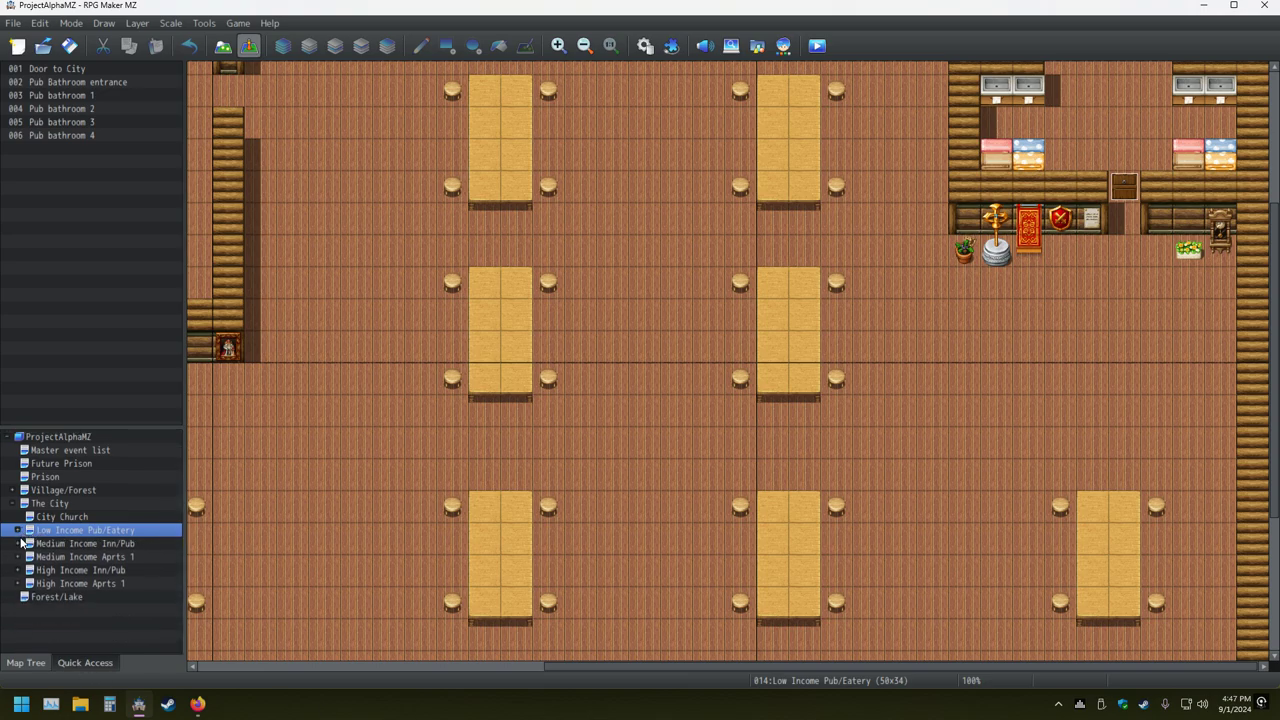
{"action": "mouse_move", "coordinate": [70, 486]}
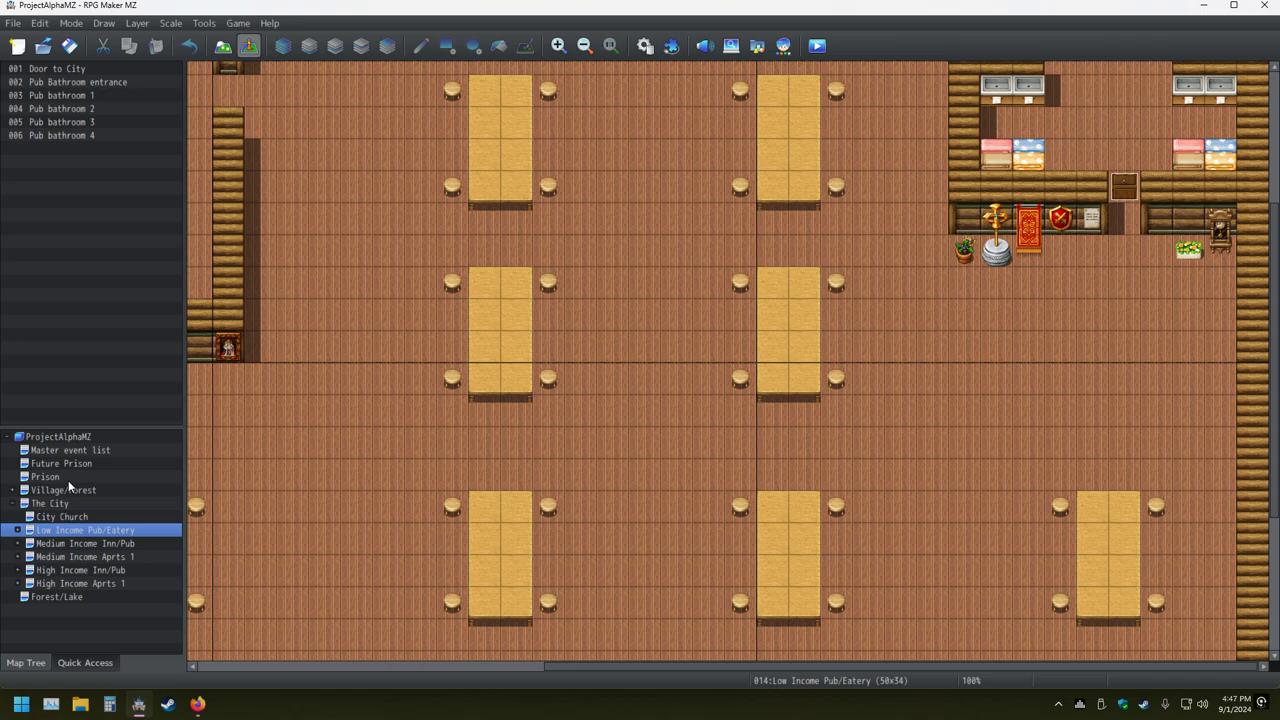
{"action": "mouse_move", "coordinate": [70, 598]}
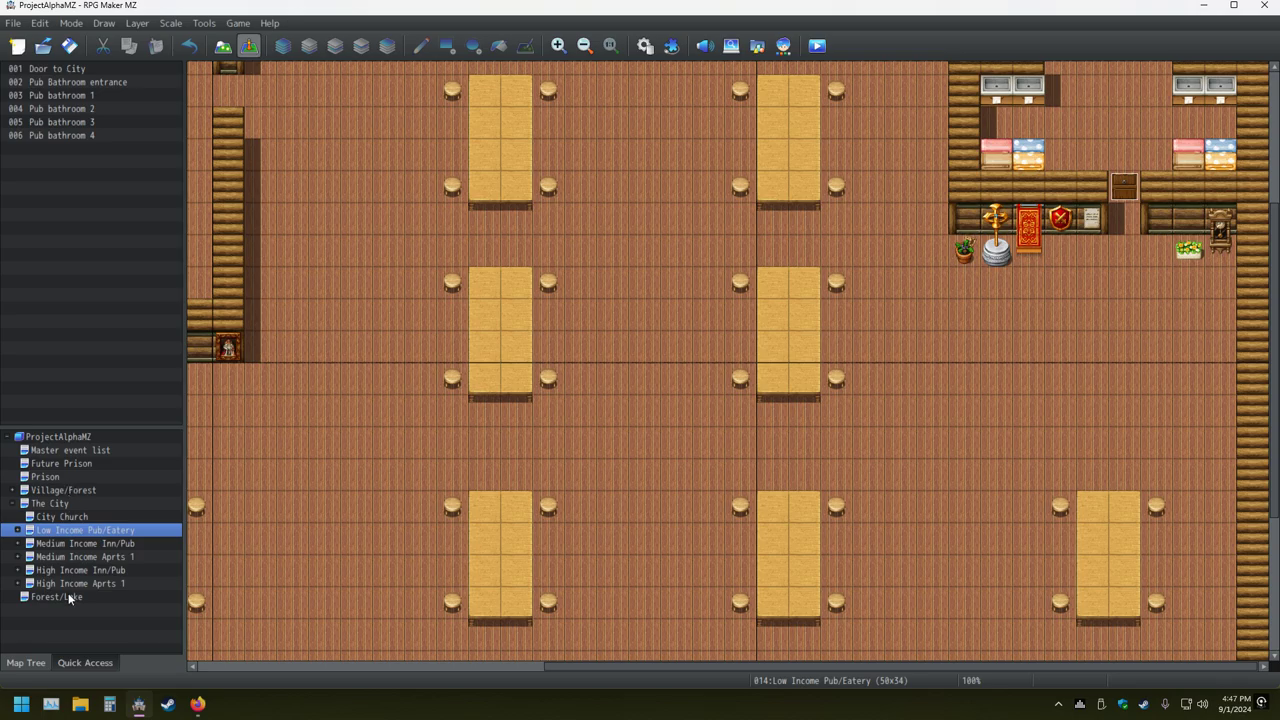
- Survey the Forest/Lake map zoomed out, then switch to the High Income Aprts 1 map
{"action": "left_click", "coordinate": [56, 596]}
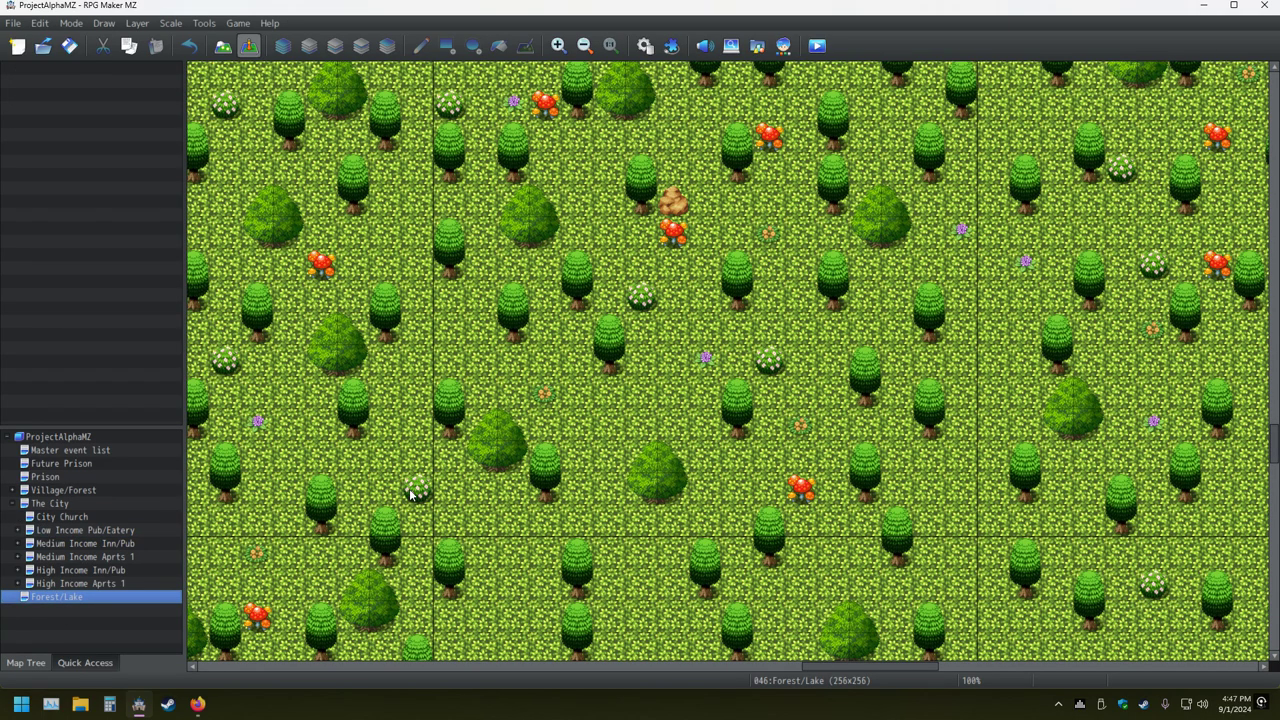
{"action": "left_click", "coordinate": [584, 46]}
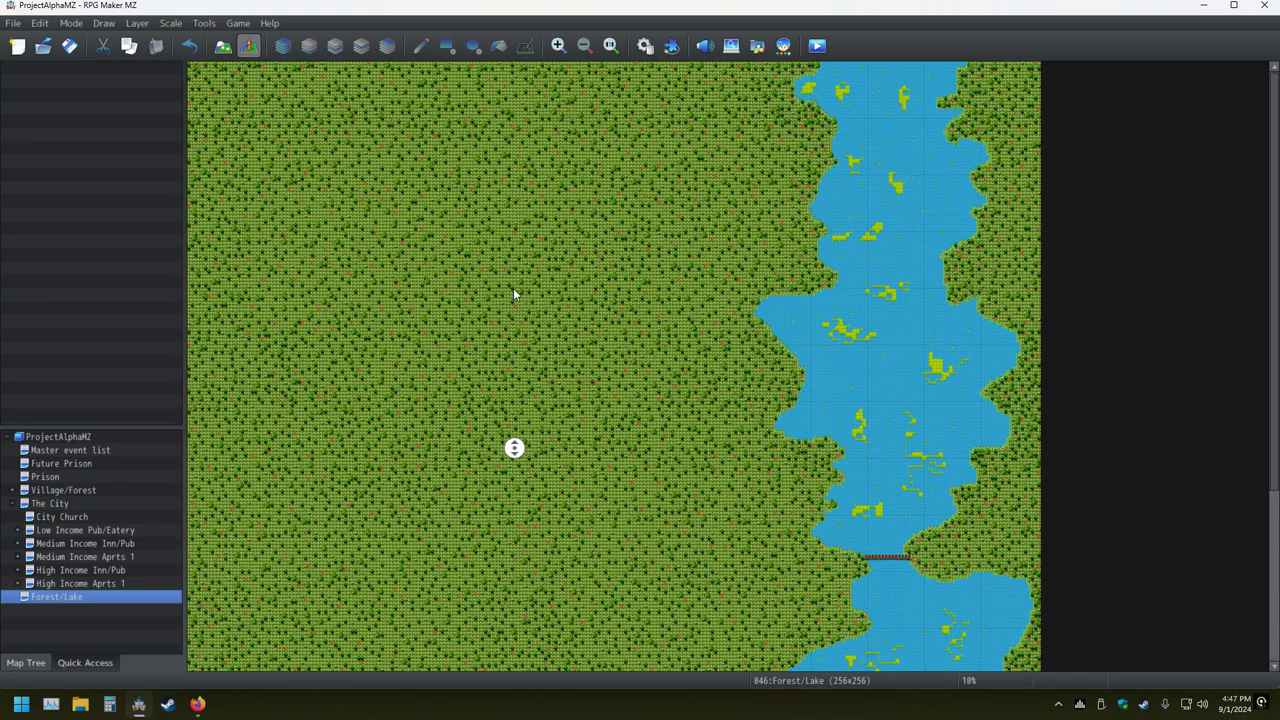
{"action": "scroll", "scroll_direction": "down", "scroll_amount": 3}
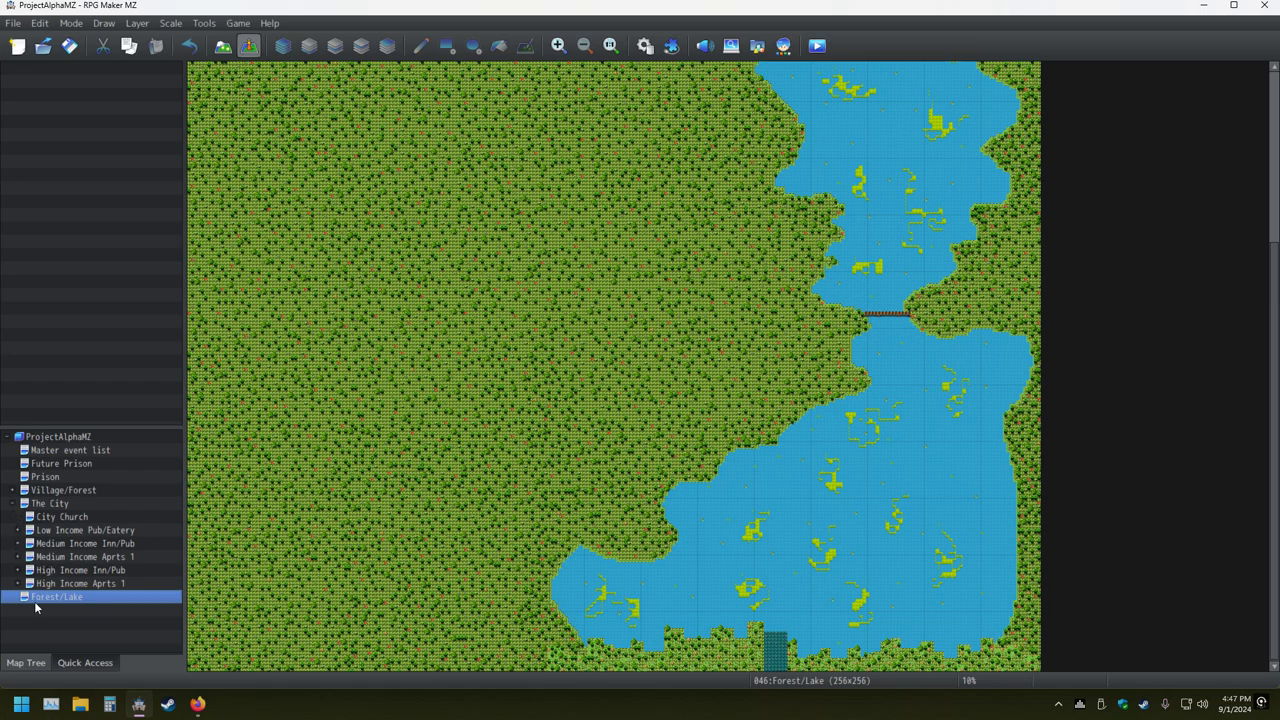
{"action": "left_click", "coordinate": [80, 544]}
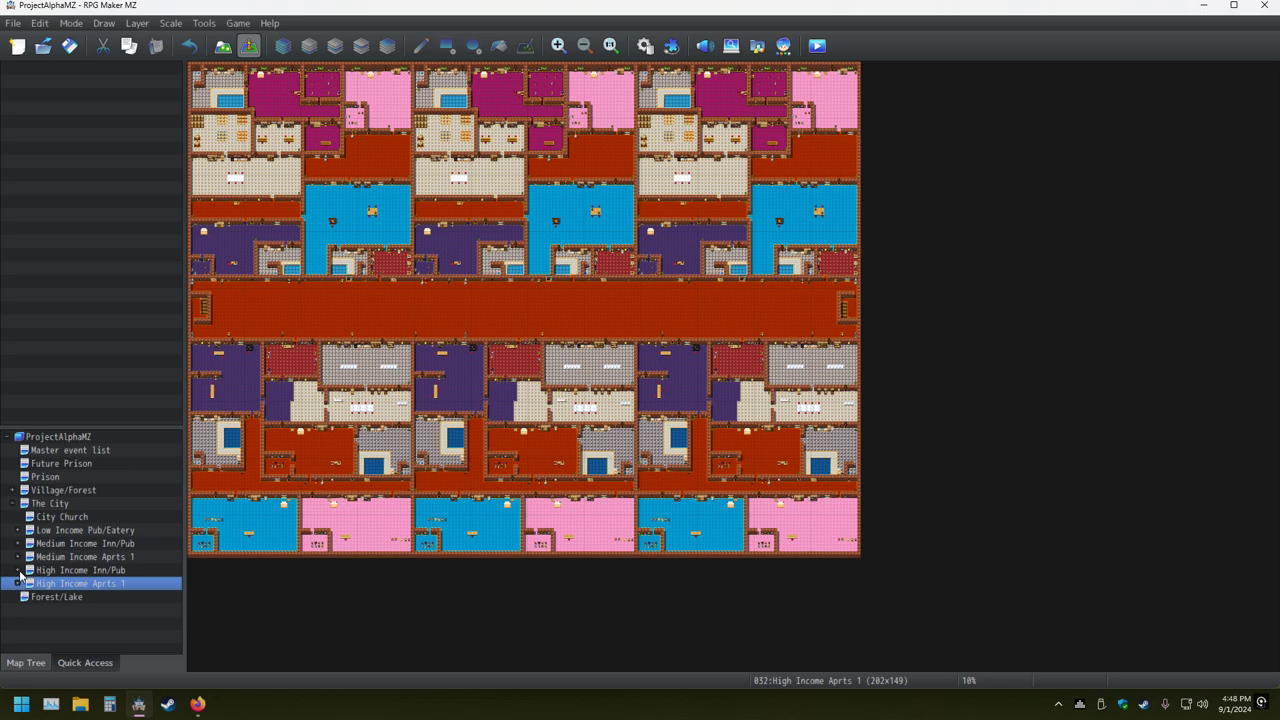
- Expand the maps nested under High Income Inn/Pub to reach High Income Fort
{"action": "left_click", "coordinate": [20, 570]}
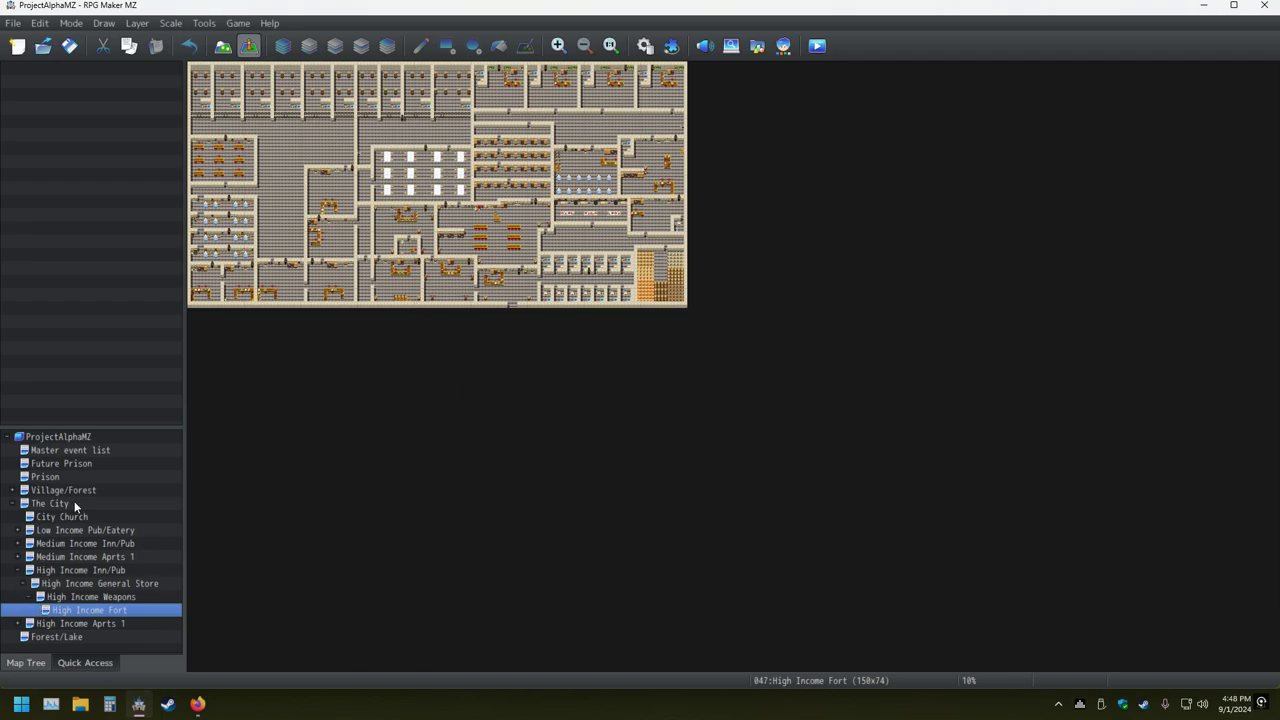
{"action": "right_click", "coordinate": [60, 464]}
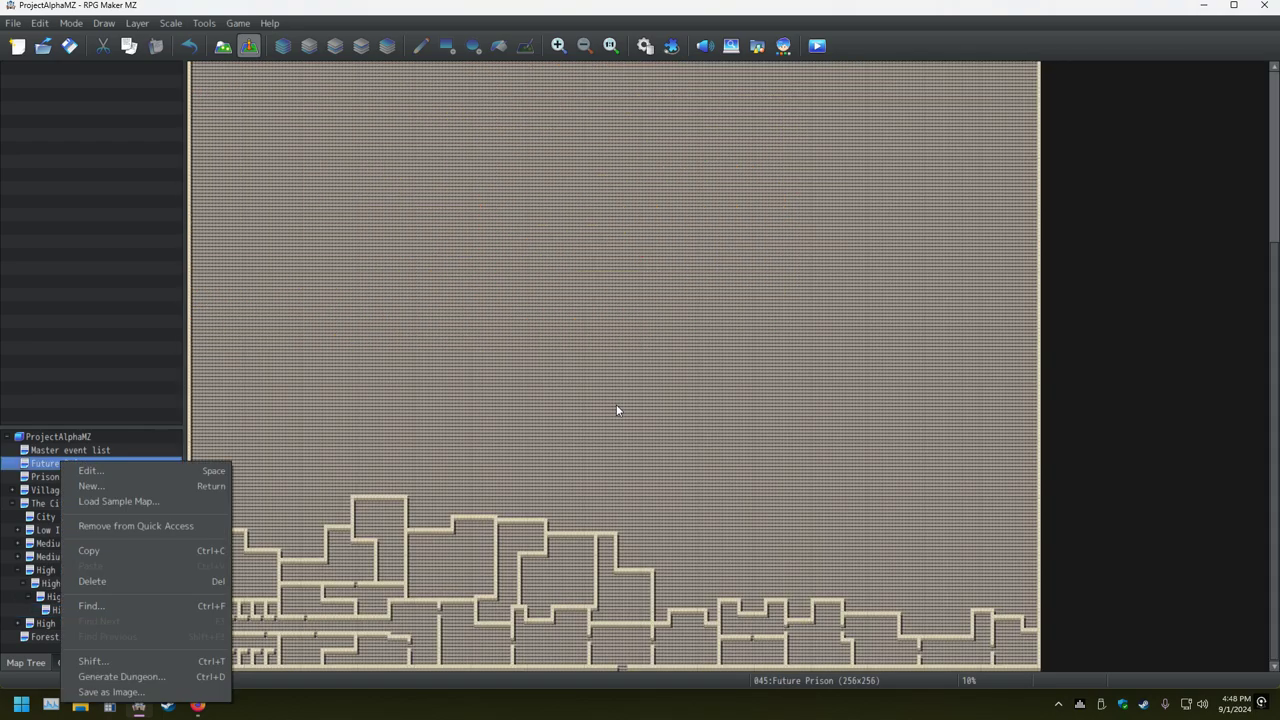
{"action": "mouse_move", "coordinate": [90, 472]}
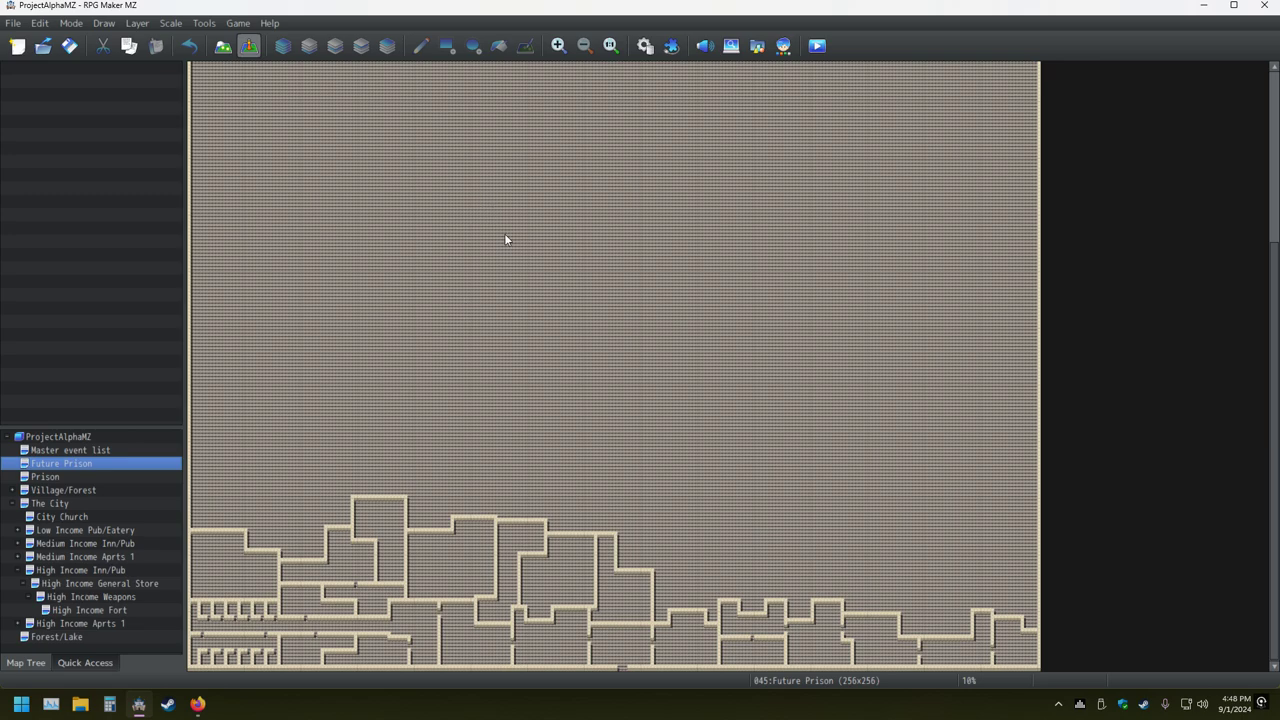
{"action": "mouse_move", "coordinate": [670, 408]}
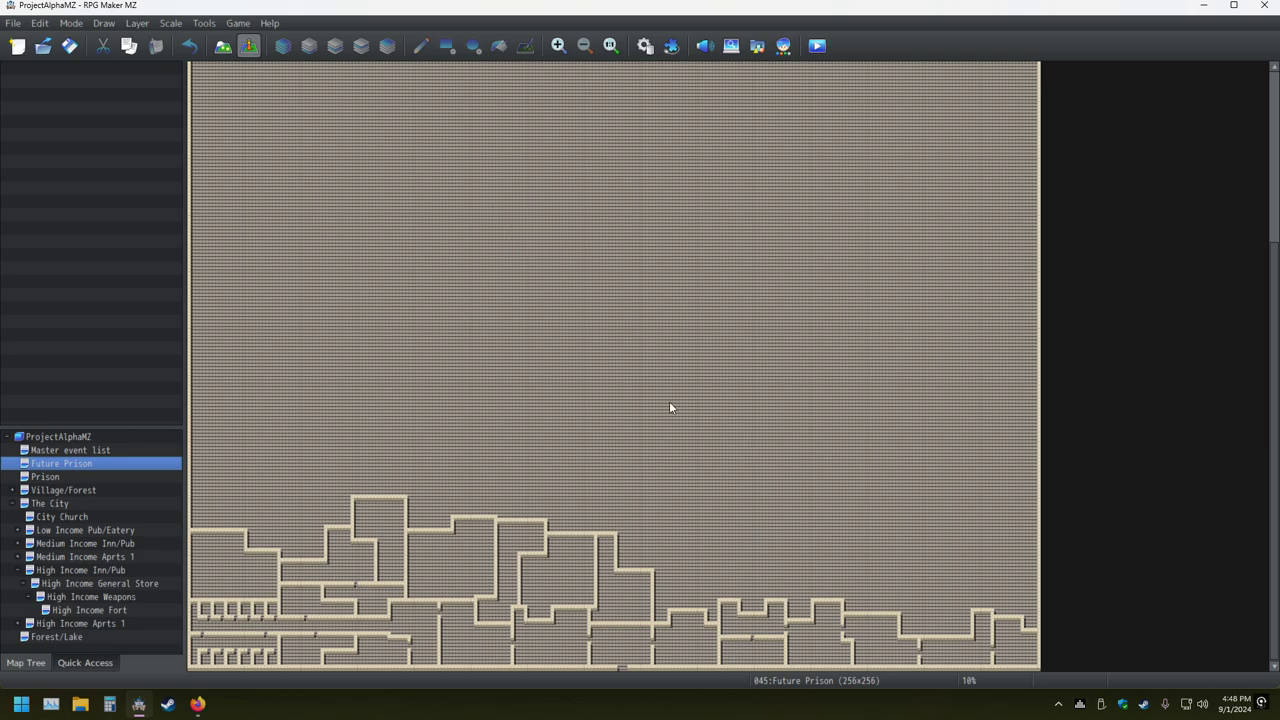
{"action": "mouse_move", "coordinate": [640, 408]}
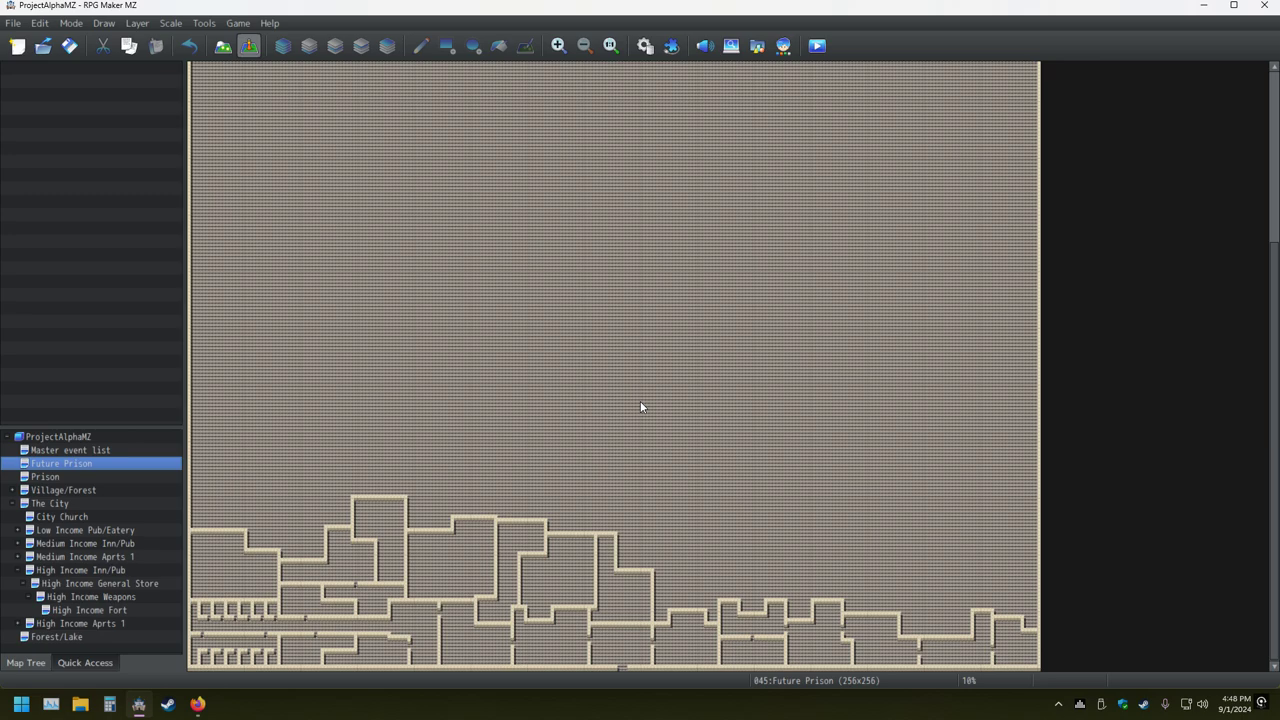
{"action": "mouse_move", "coordinate": [202, 540]}
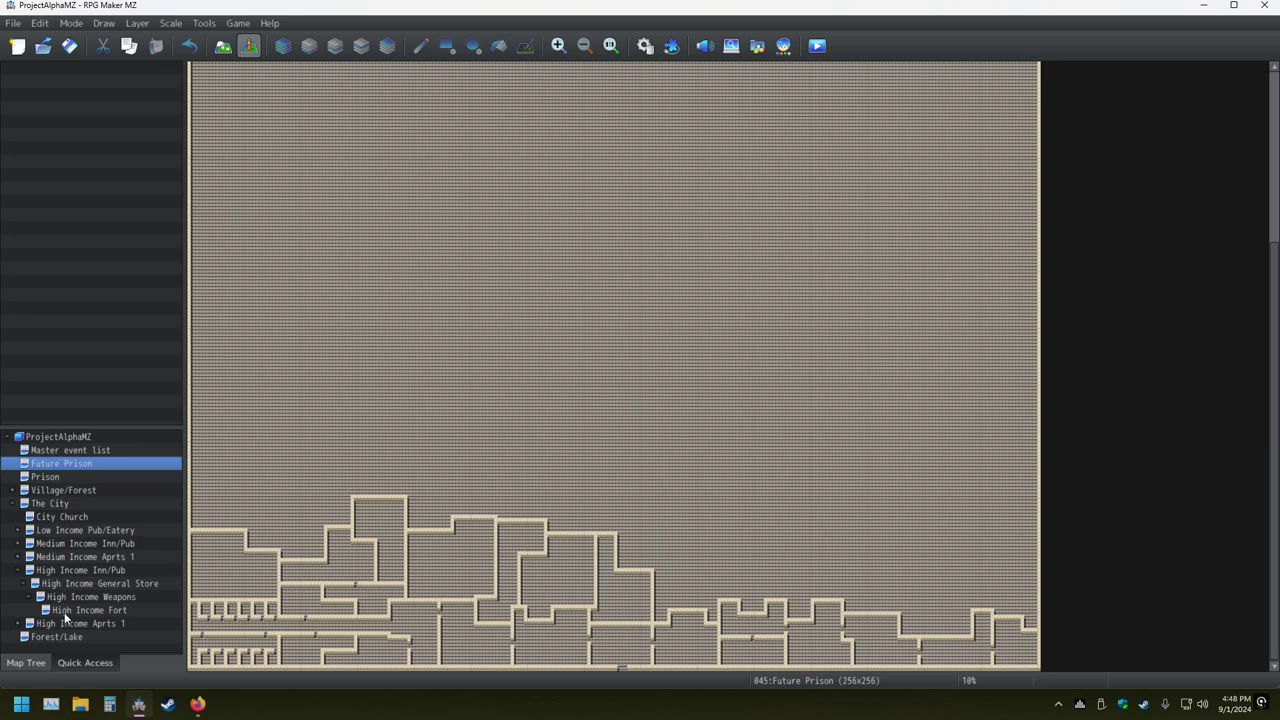
{"action": "left_click", "coordinate": [88, 610]}
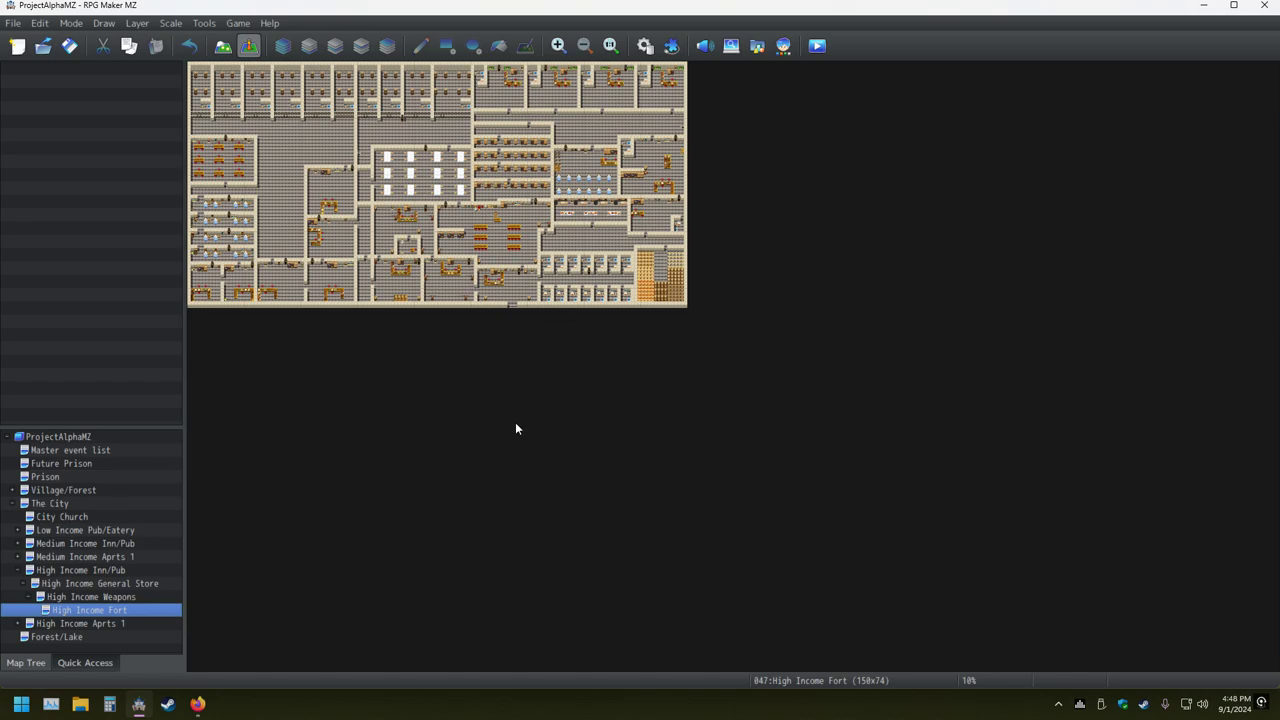
{"action": "mouse_move", "coordinate": [40, 490]}
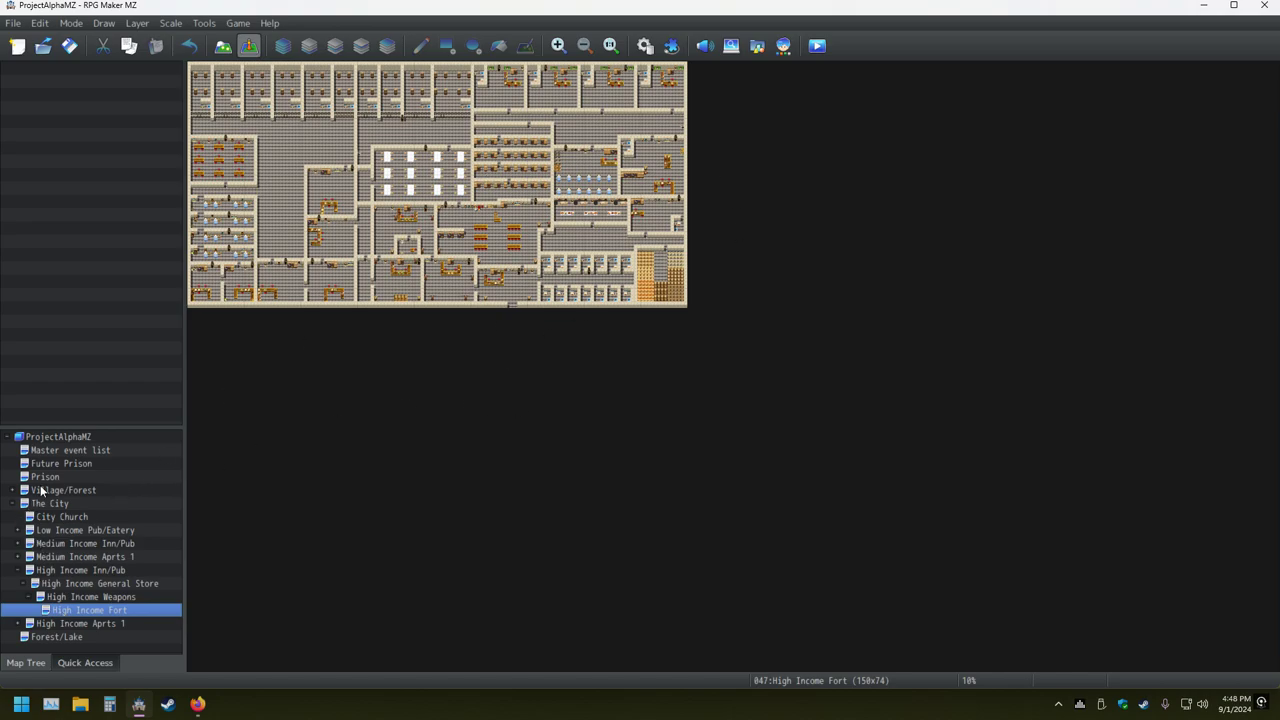
{"action": "right_click", "coordinate": [60, 464]}
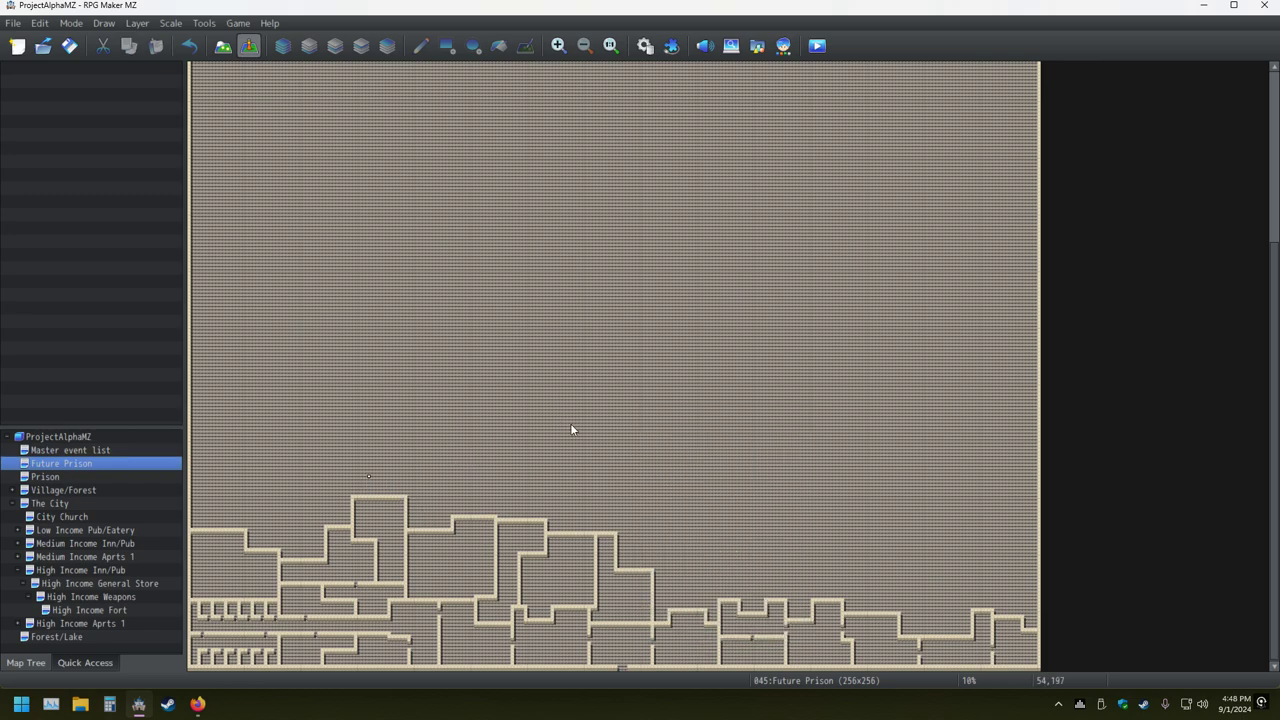
{"action": "mouse_move", "coordinate": [612, 288]}
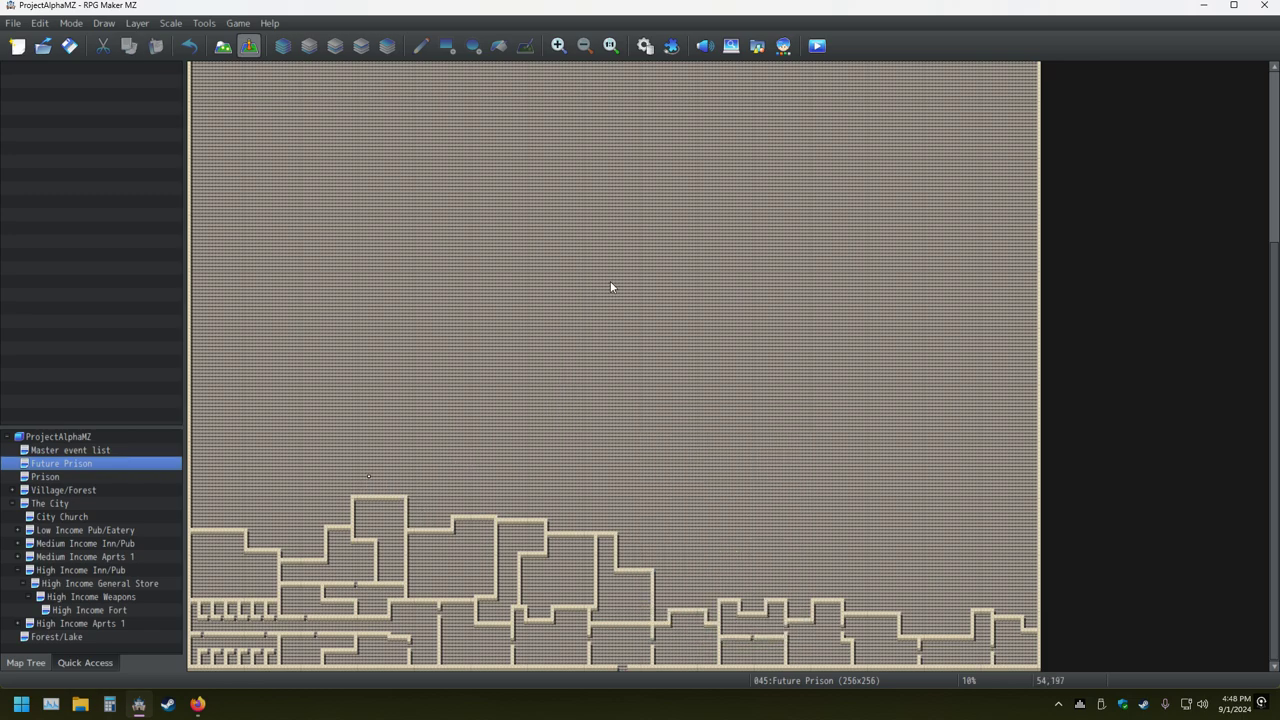
{"action": "mouse_move", "coordinate": [556, 298]}
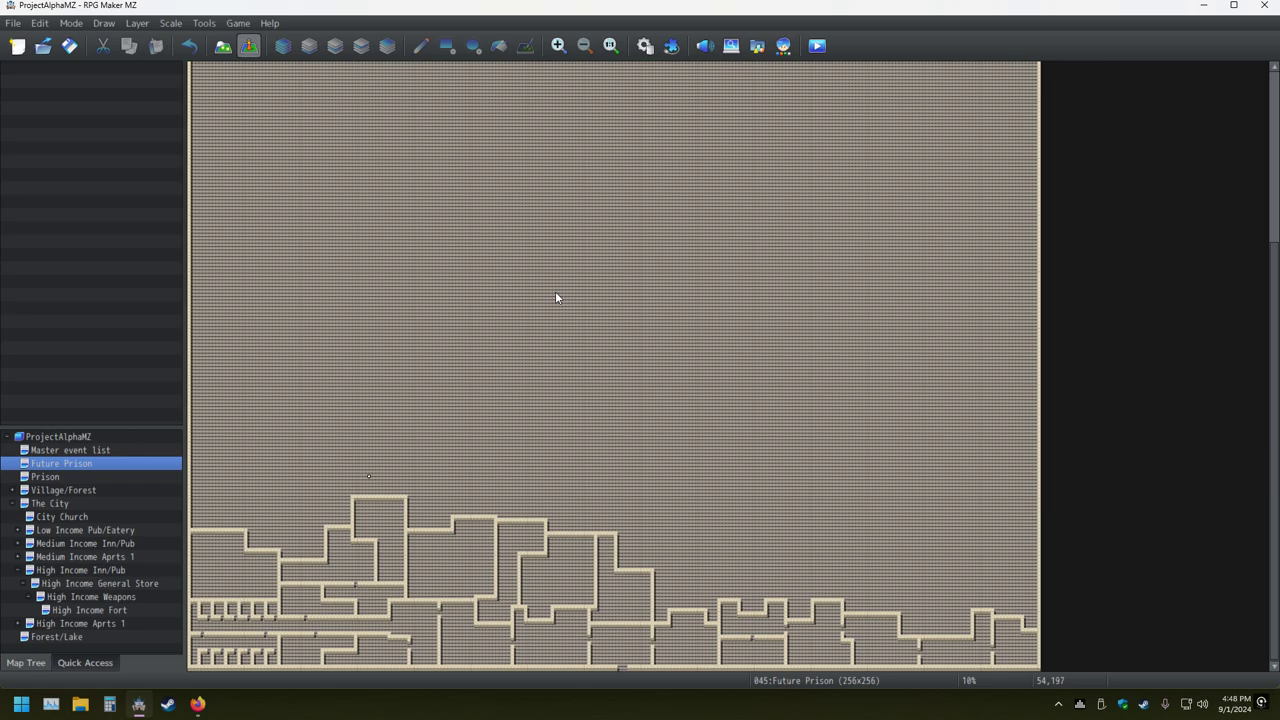
{"action": "mouse_move", "coordinate": [62, 476]}
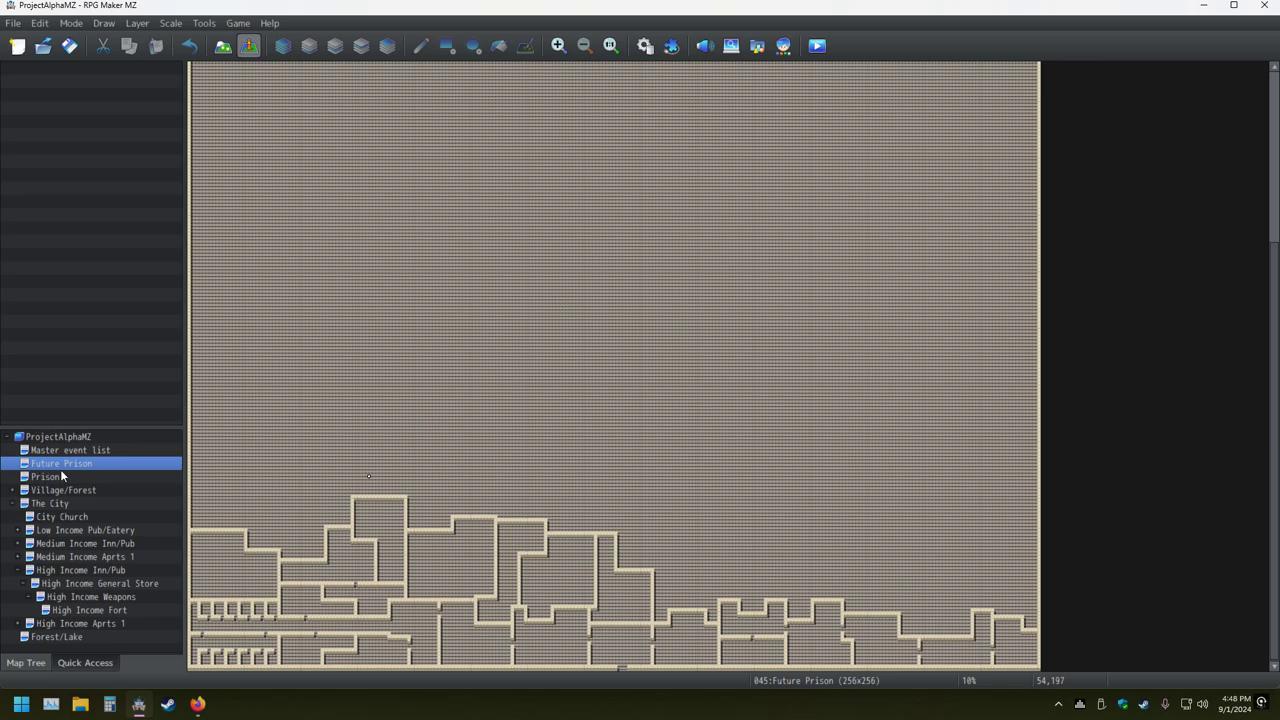
{"action": "mouse_move", "coordinate": [70, 464]}
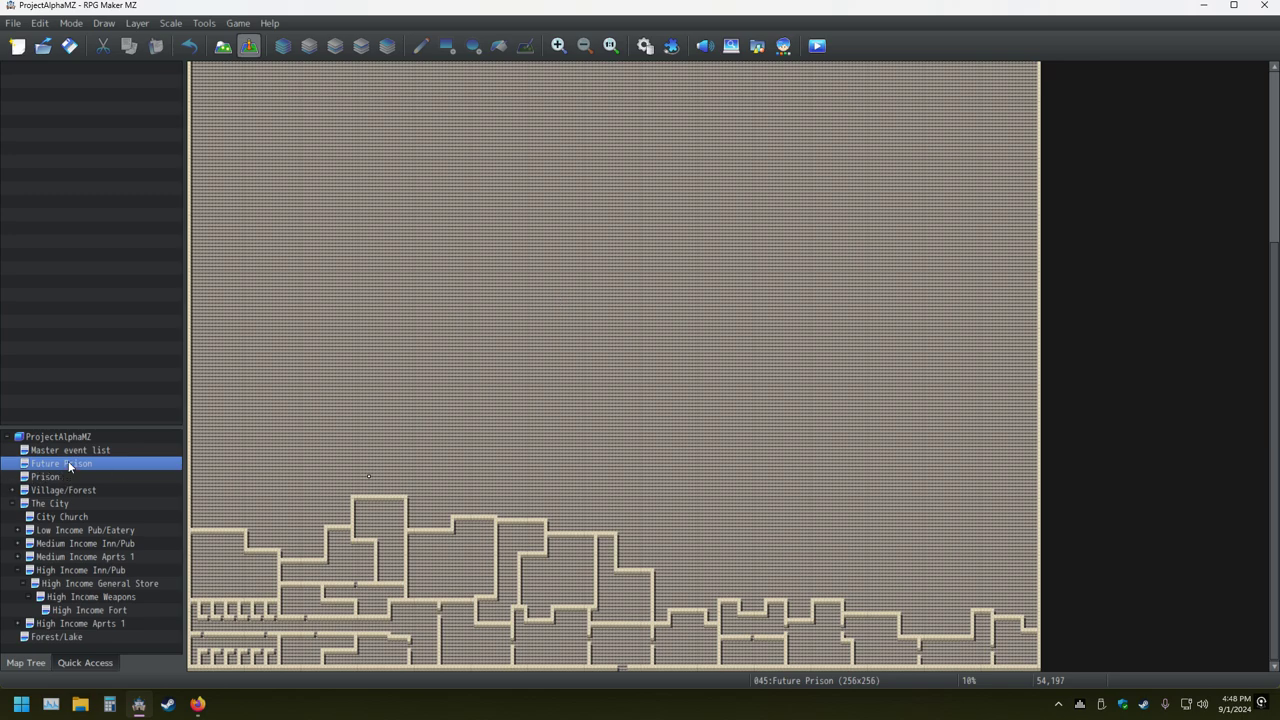
{"action": "mouse_move", "coordinate": [704, 300]}
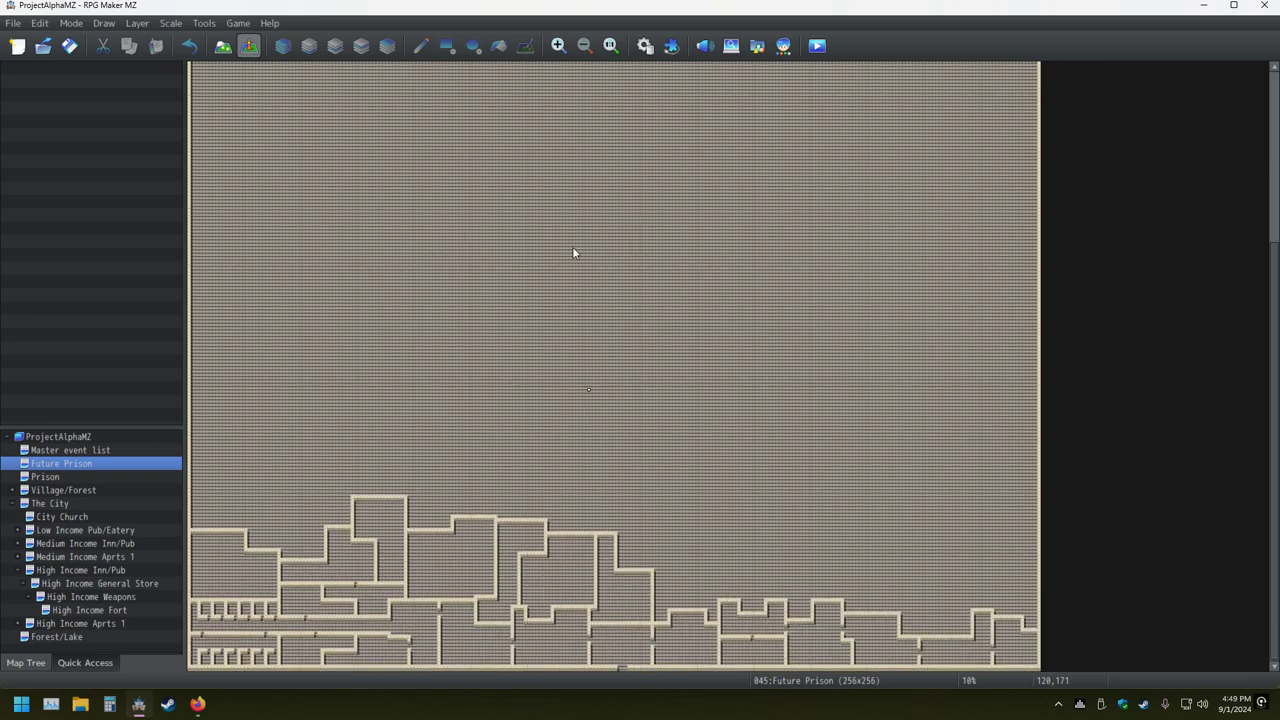
{"action": "mouse_move", "coordinate": [548, 246]}
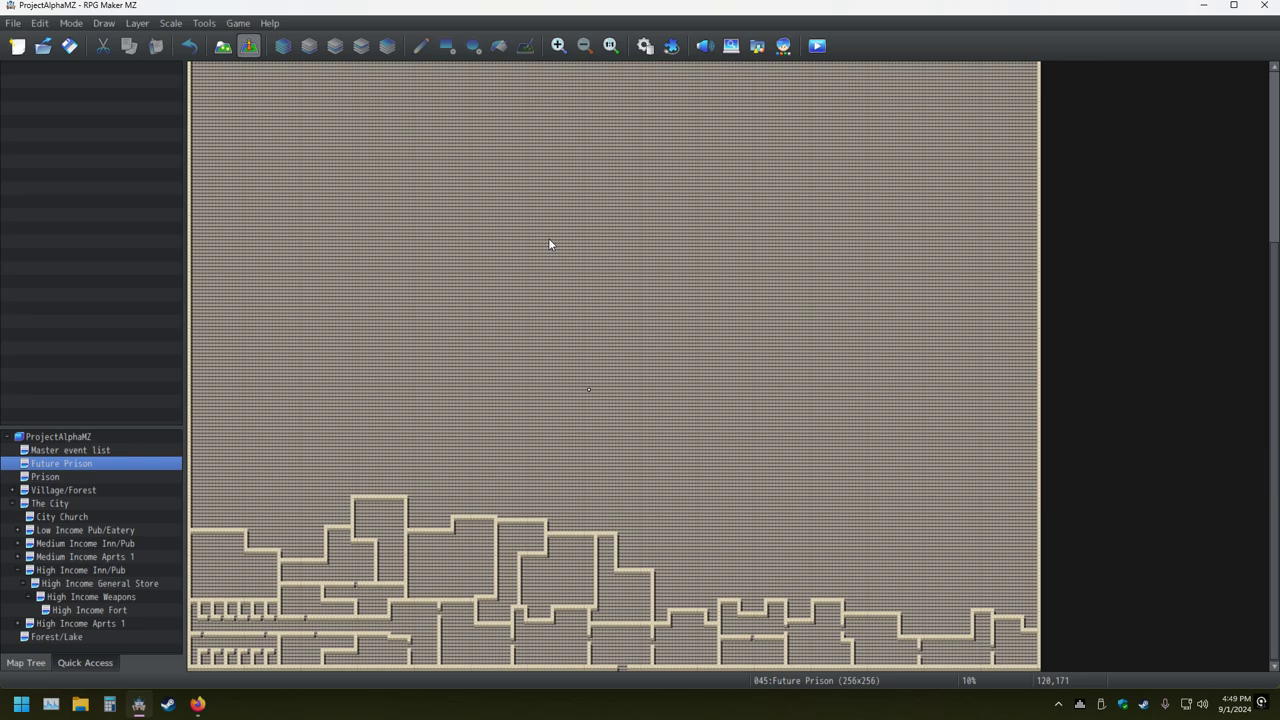
{"action": "mouse_move", "coordinate": [552, 260]}
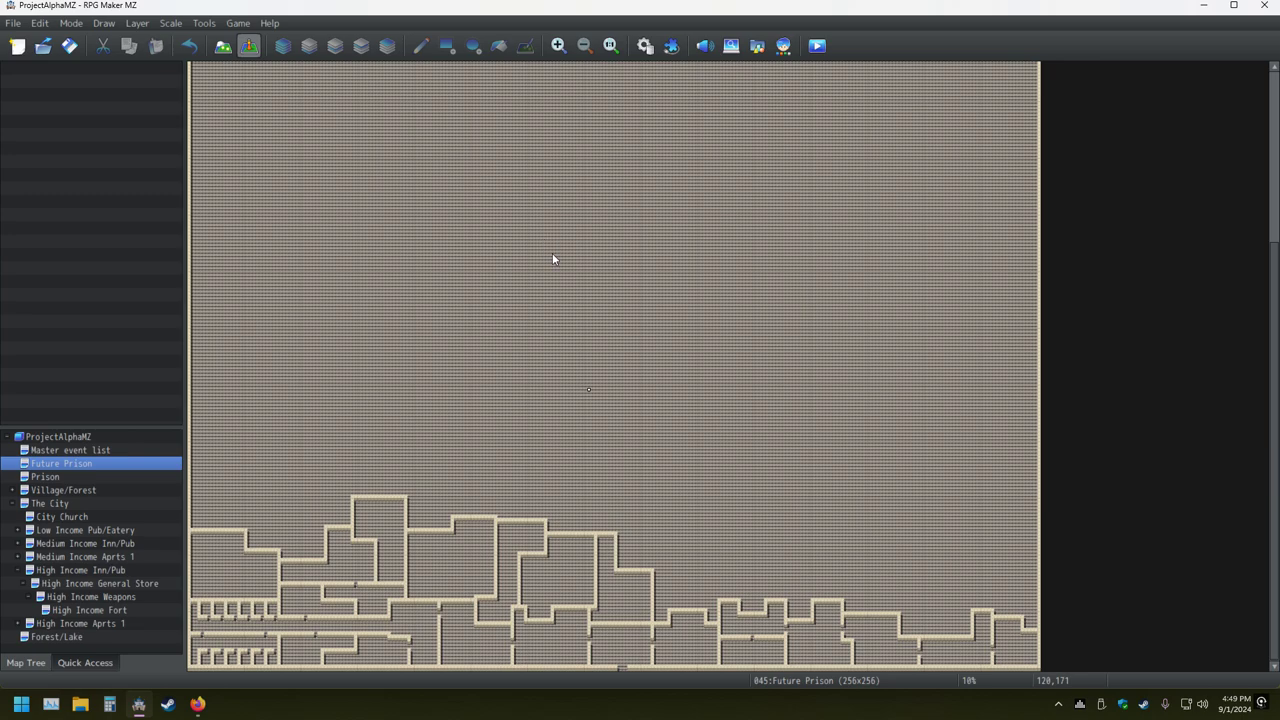
{"action": "mouse_move", "coordinate": [504, 244]}
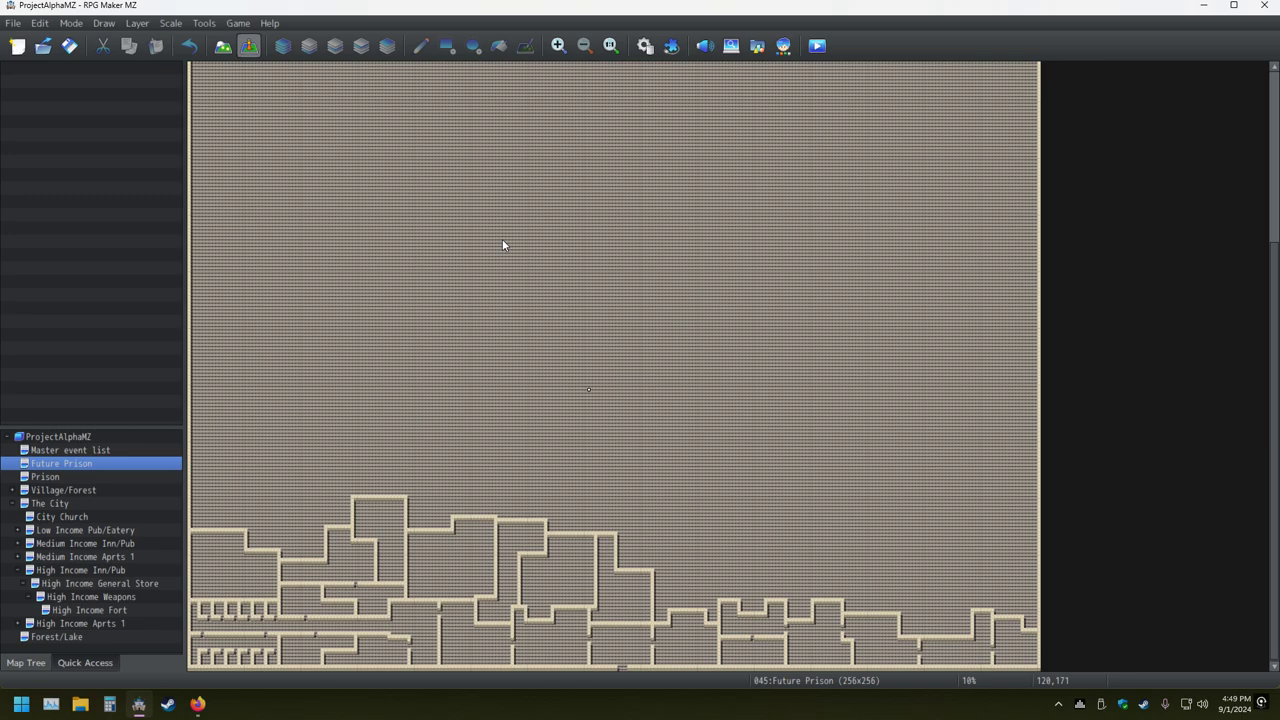
{"action": "mouse_move", "coordinate": [516, 228]}
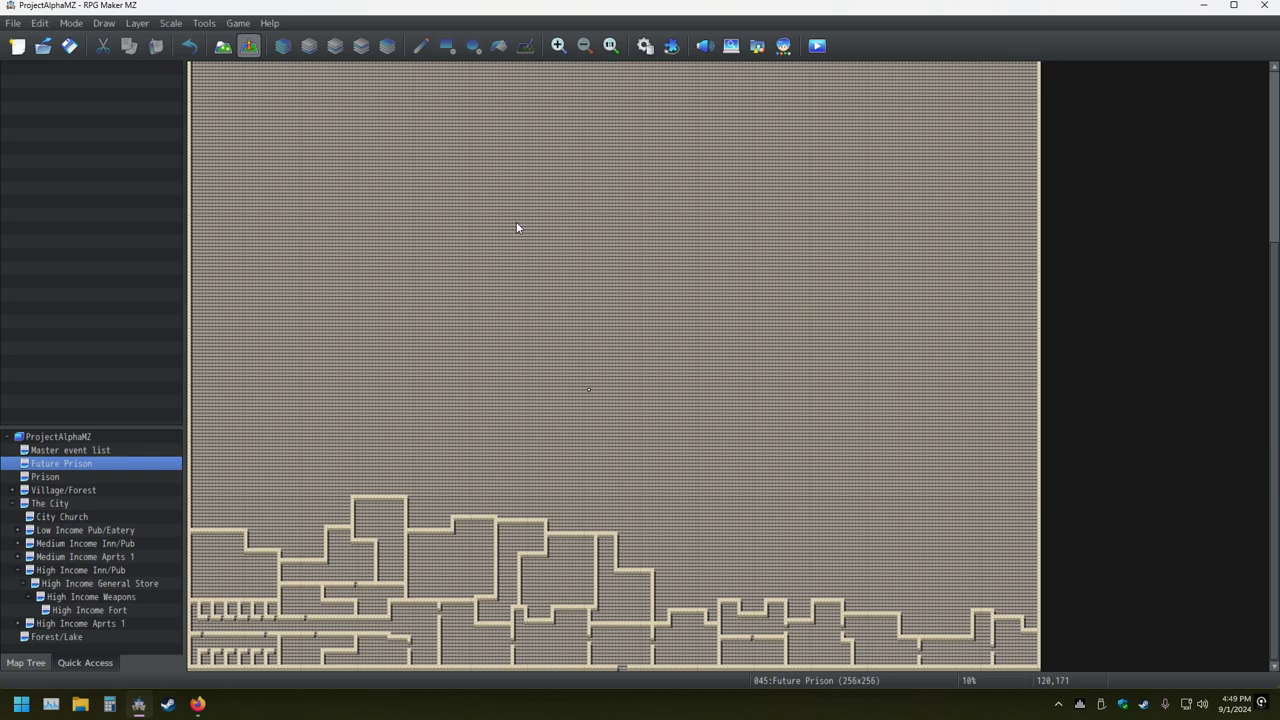
{"action": "mouse_move", "coordinate": [500, 248]}
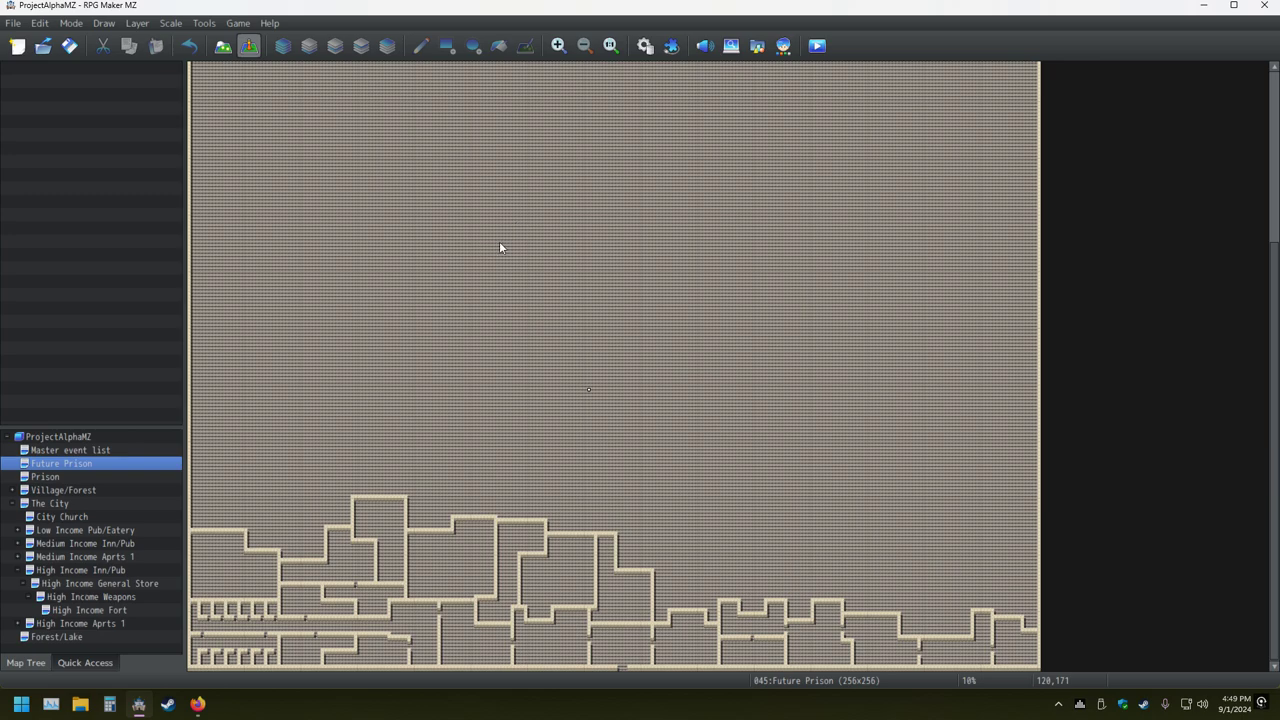
{"action": "mouse_move", "coordinate": [500, 252]}
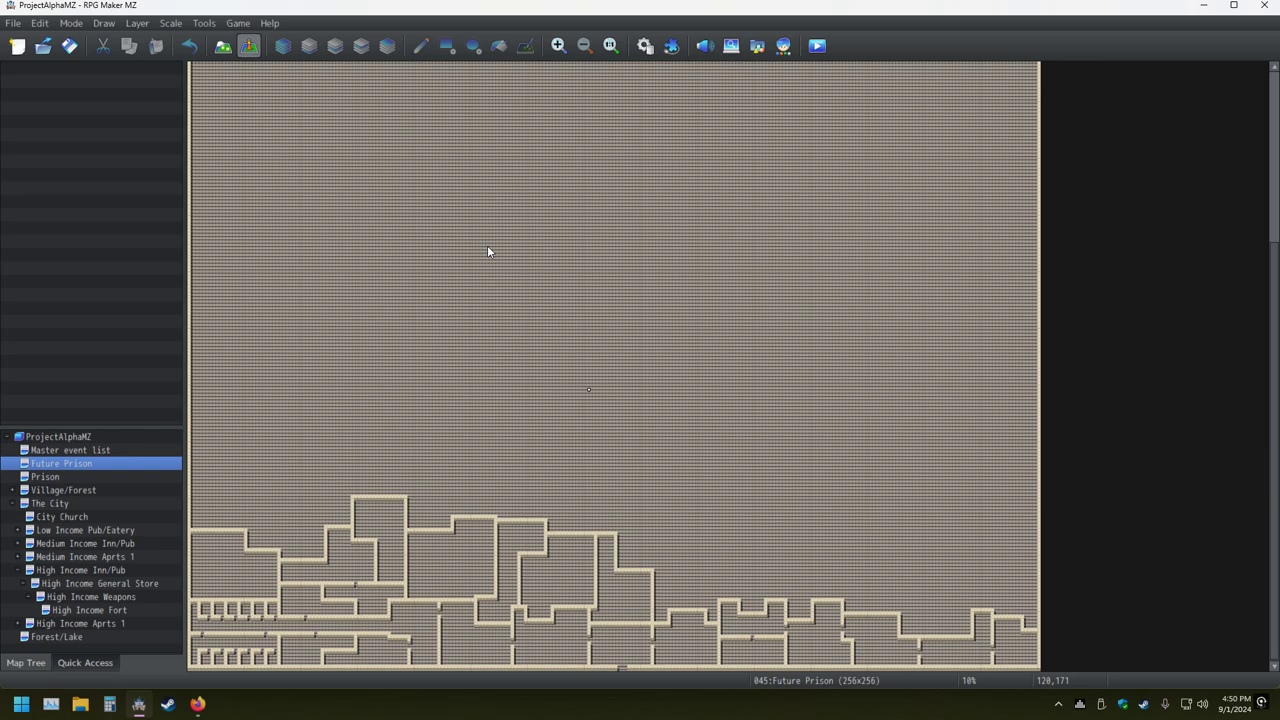
{"action": "mouse_move", "coordinate": [500, 240]}
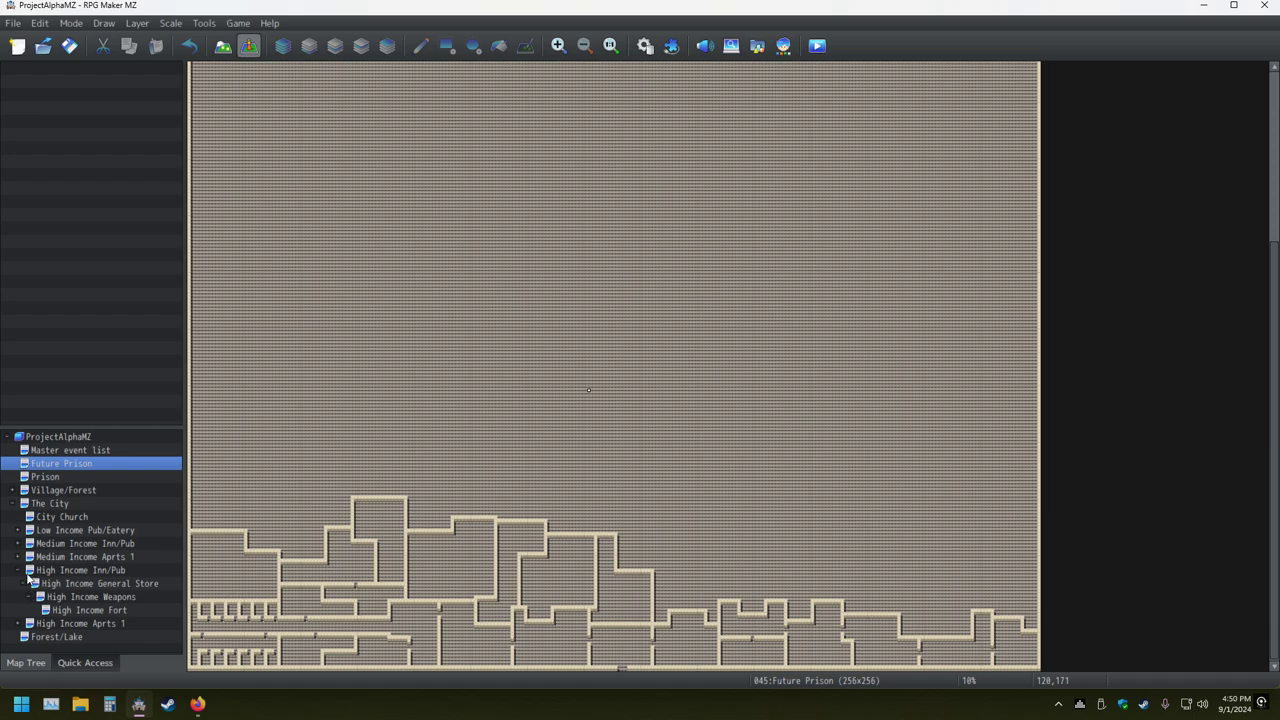
{"action": "mouse_move", "coordinate": [28, 578]}
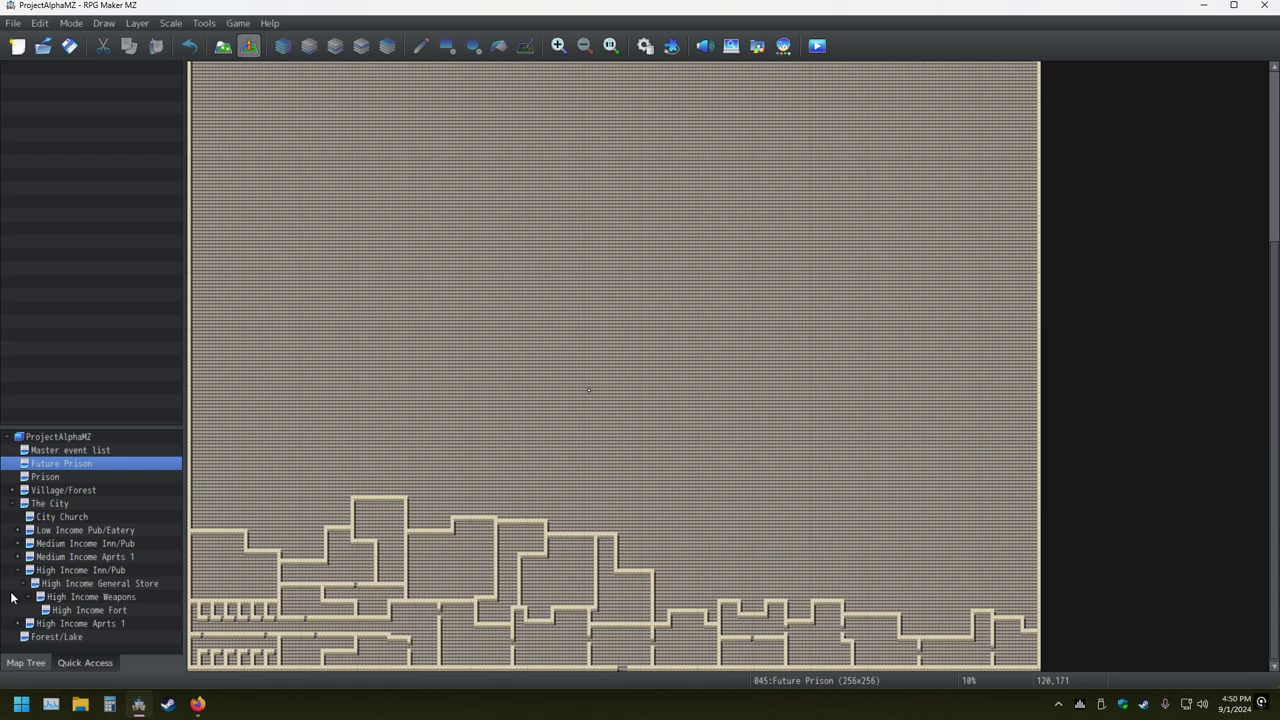
{"action": "mouse_move", "coordinate": [8, 592]}
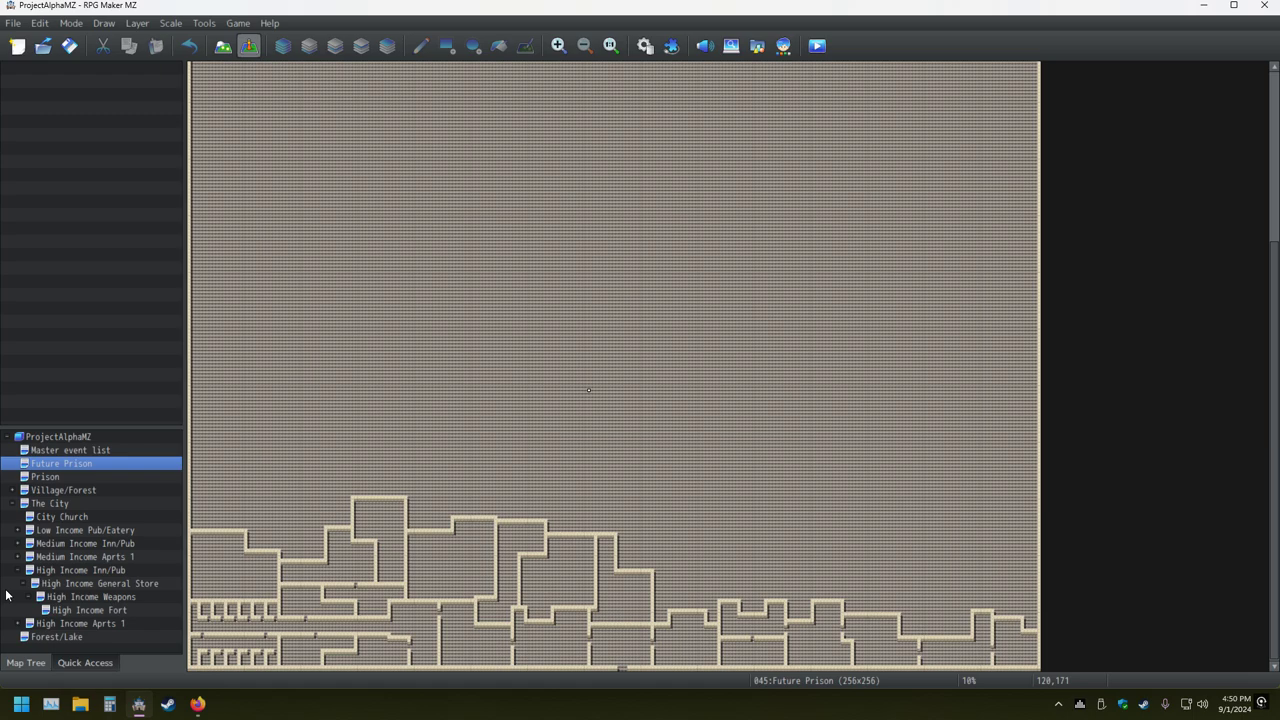
{"action": "mouse_move", "coordinate": [4, 592]}
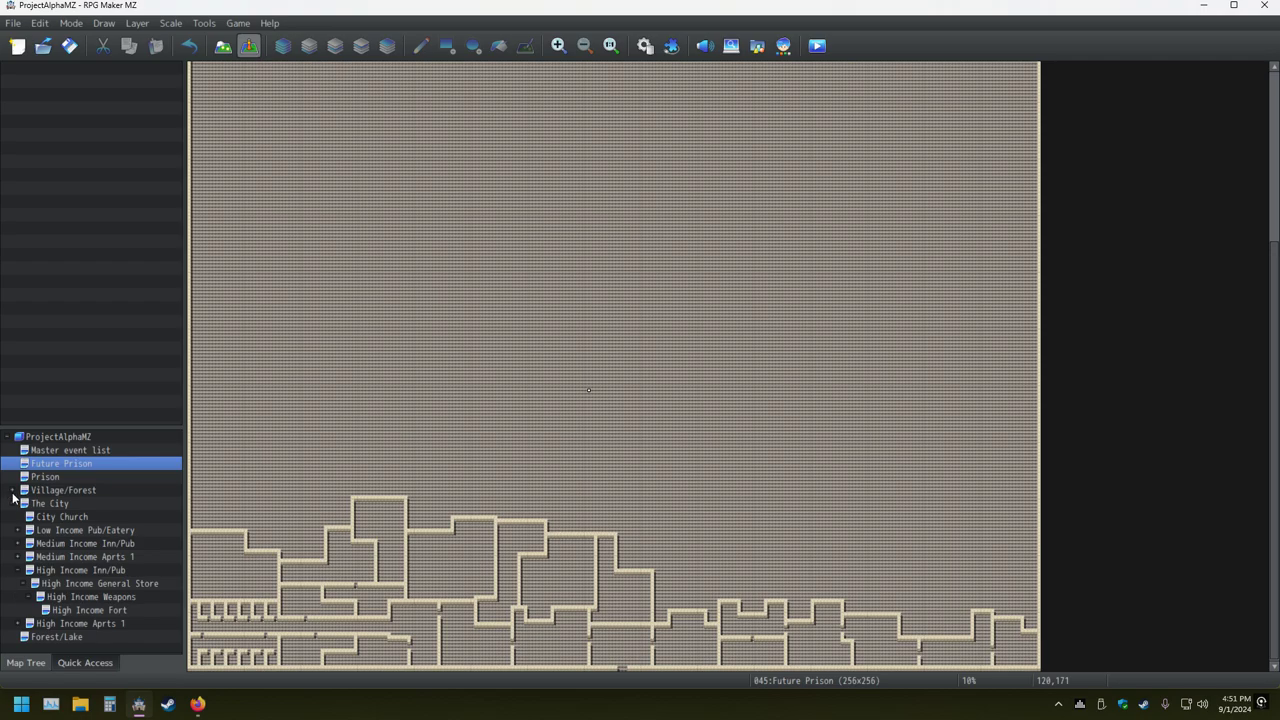
- Go through Village/Forest to the Ominous Cave maze map
{"action": "left_click", "coordinate": [64, 488]}
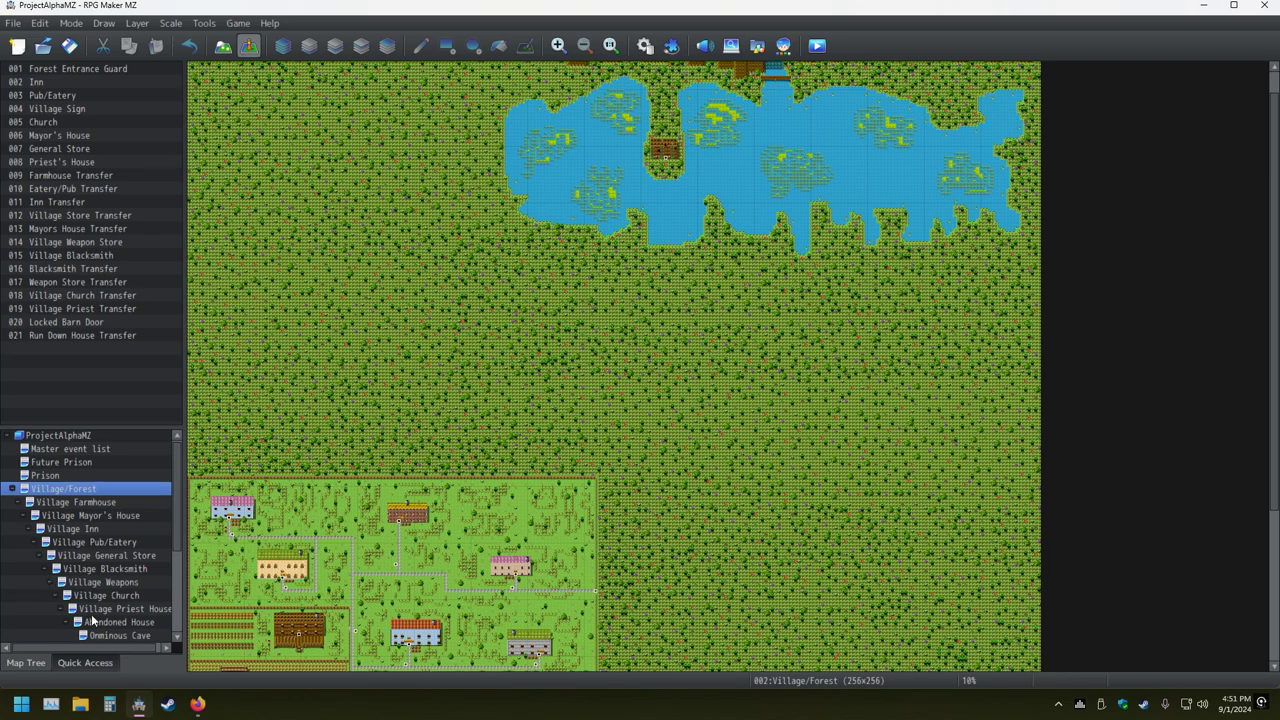
{"action": "left_click", "coordinate": [118, 636]}
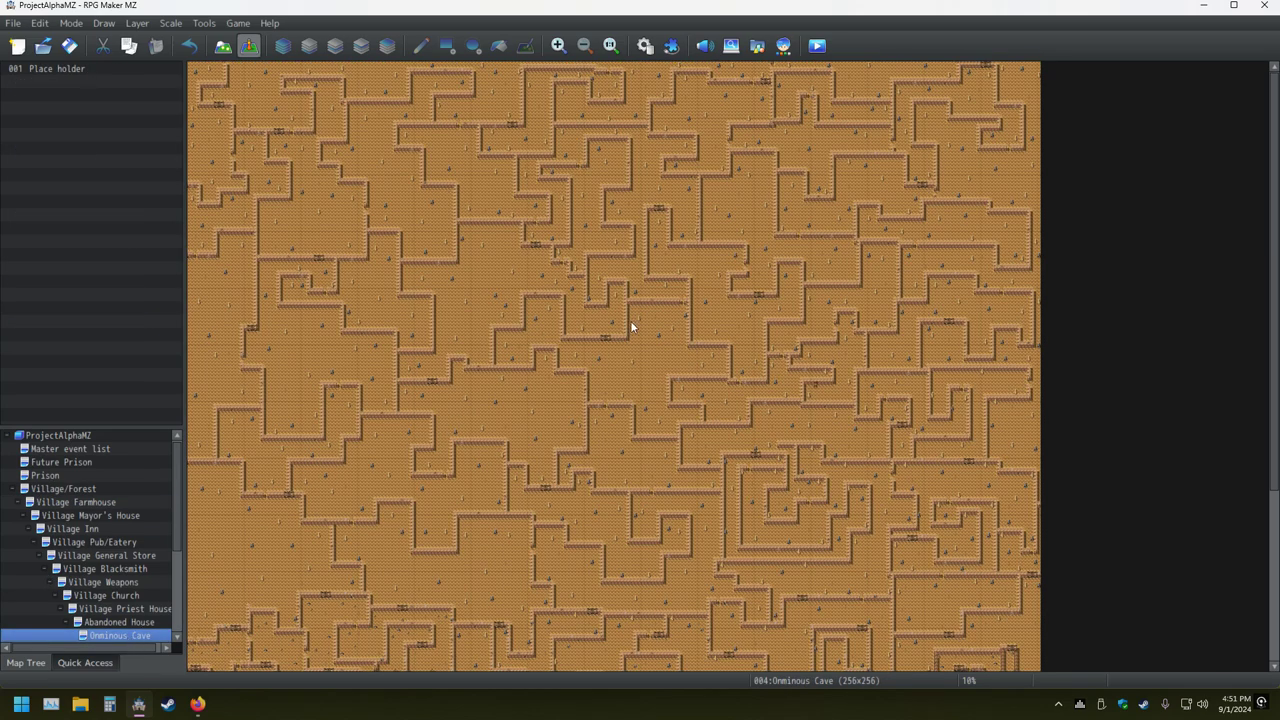
{"action": "mouse_move", "coordinate": [582, 416]}
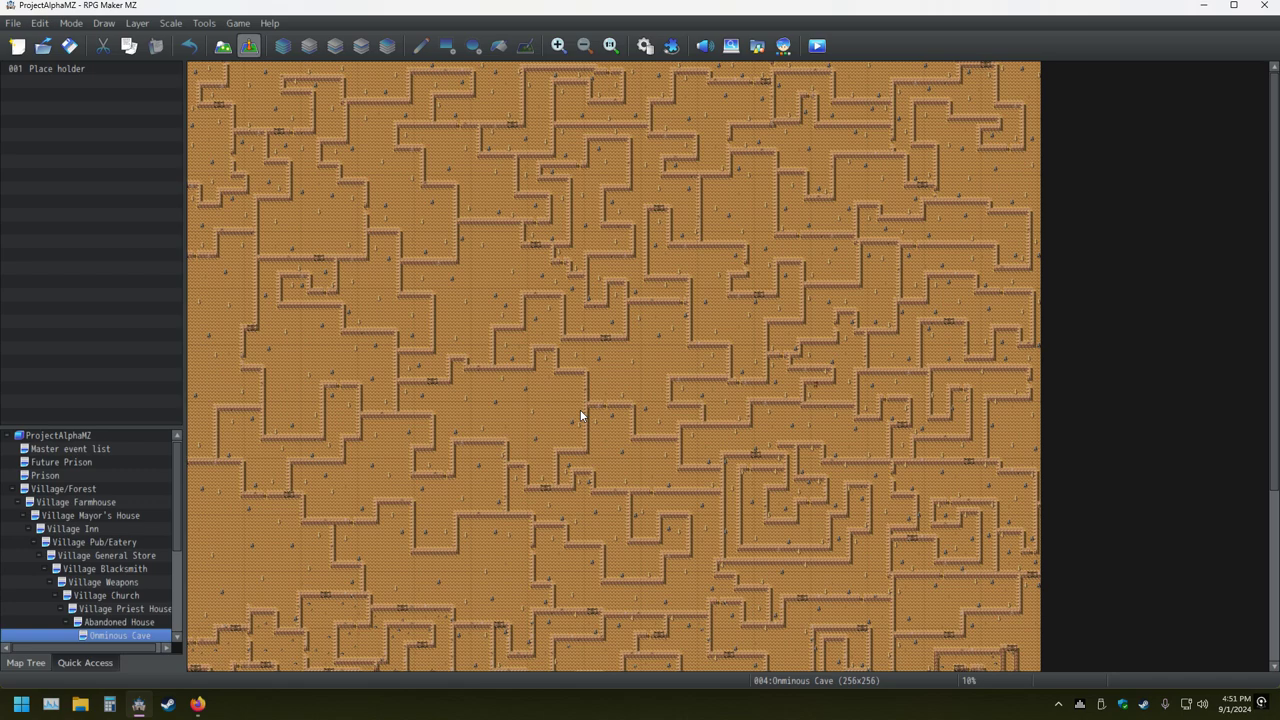
{"action": "mouse_move", "coordinate": [544, 406]}
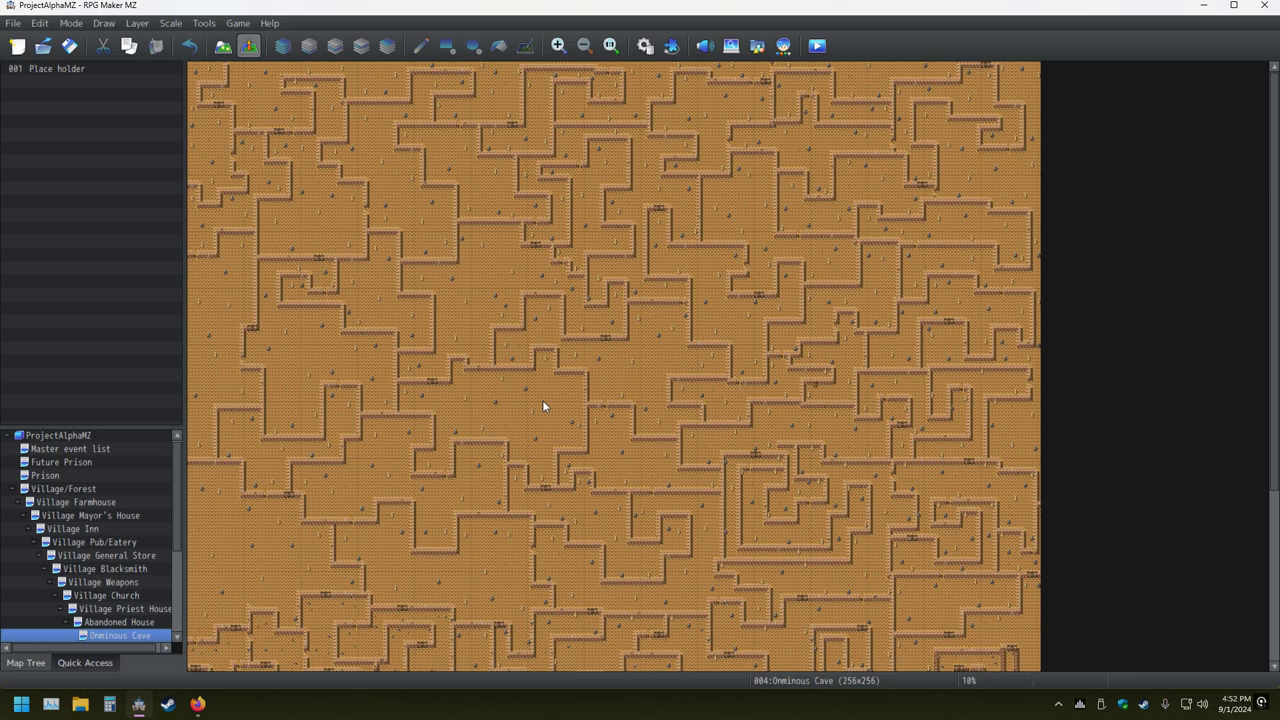
{"action": "mouse_move", "coordinate": [590, 386]}
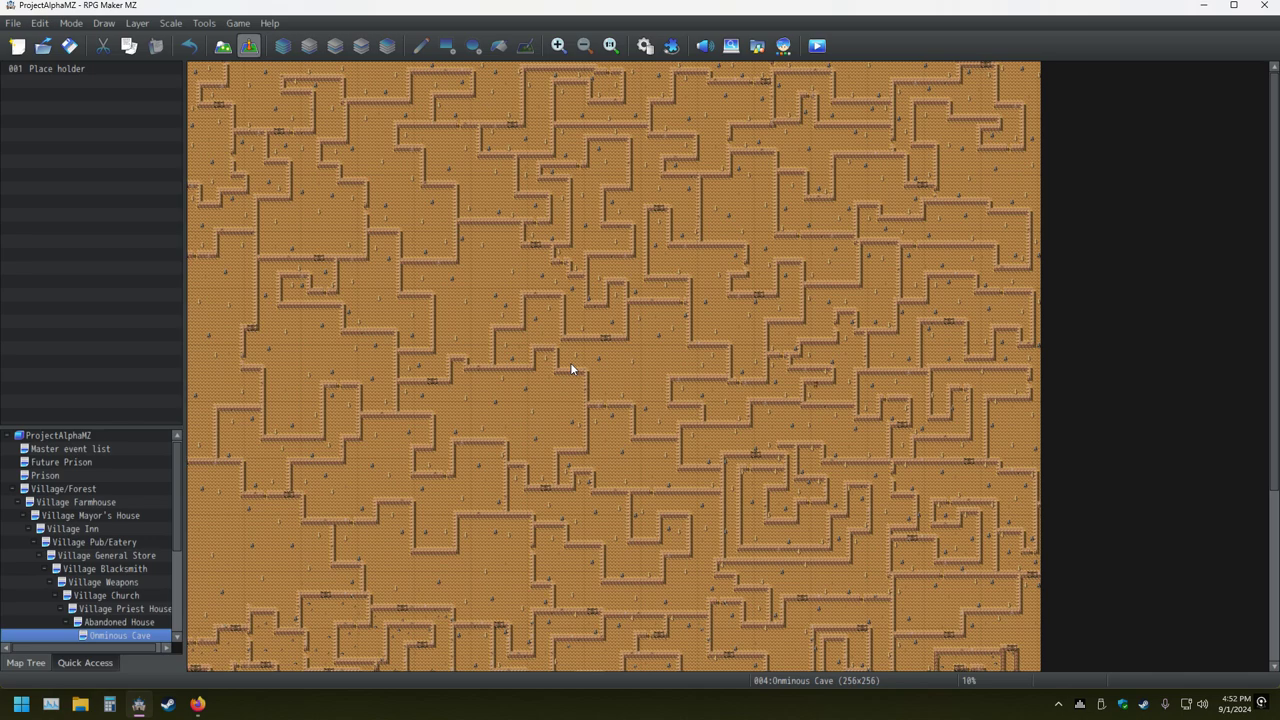
{"action": "mouse_move", "coordinate": [552, 392]}
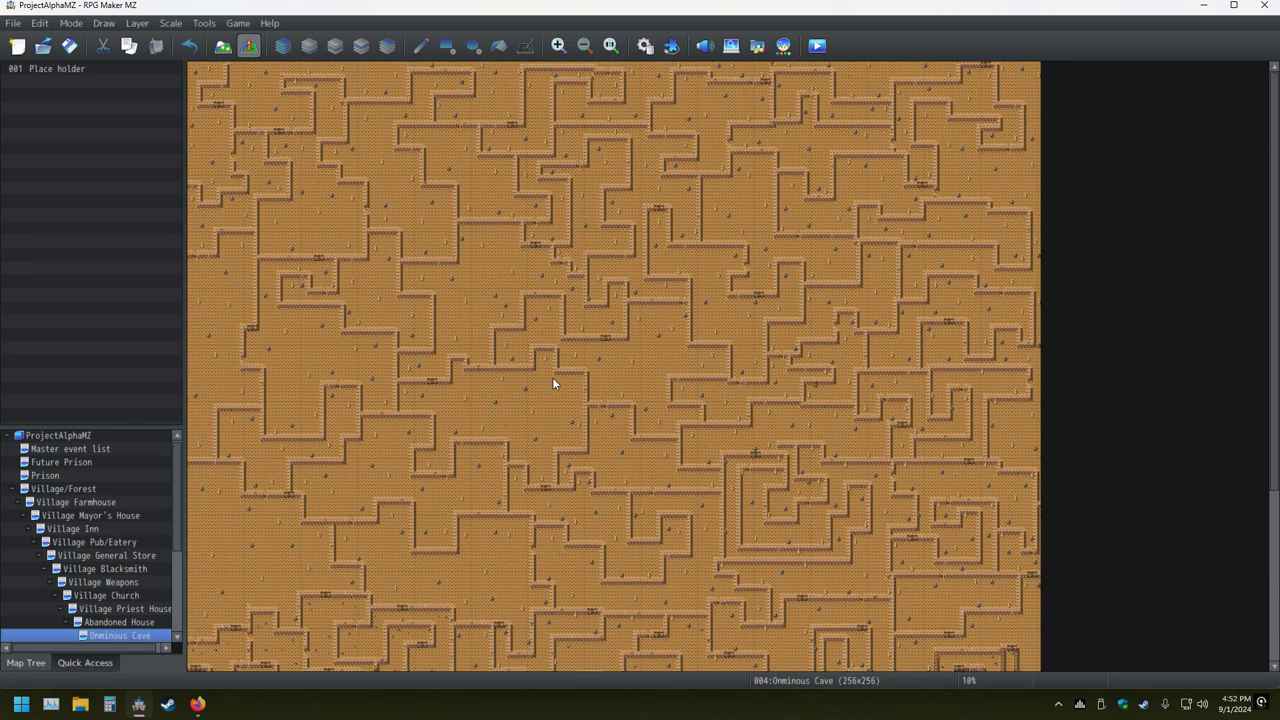
{"action": "mouse_move", "coordinate": [544, 390]}
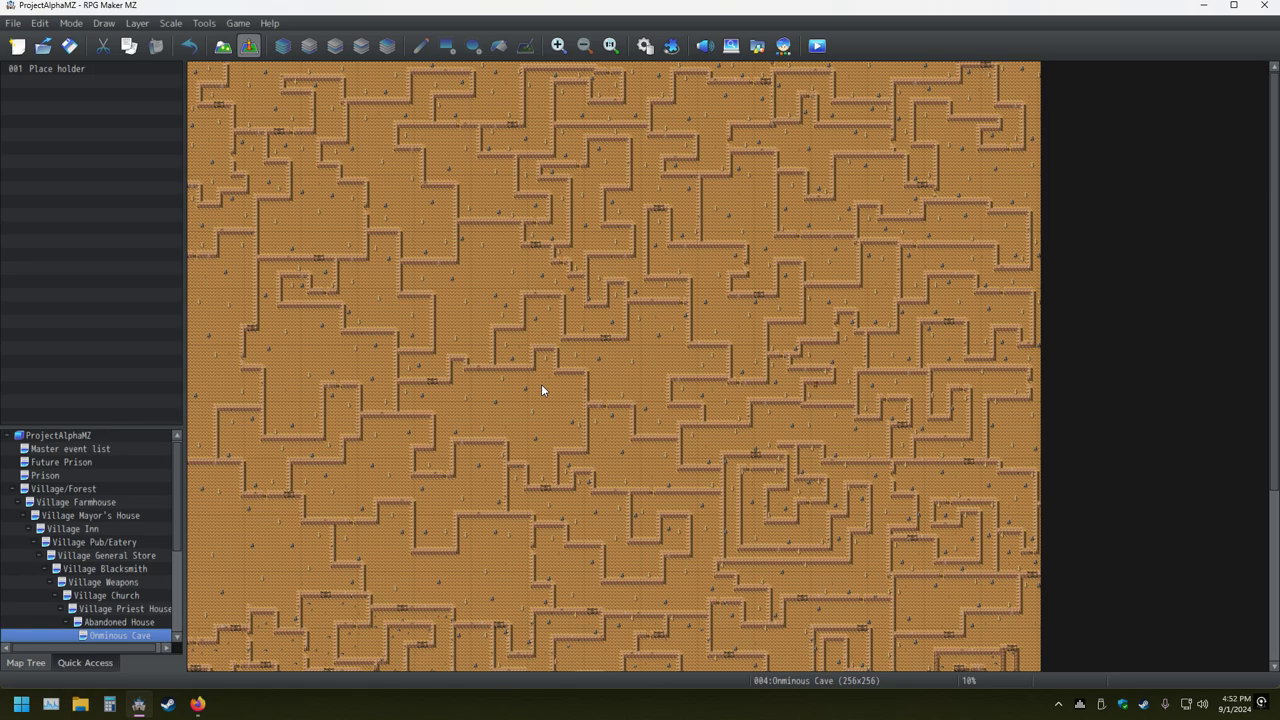
{"action": "mouse_move", "coordinate": [540, 388]}
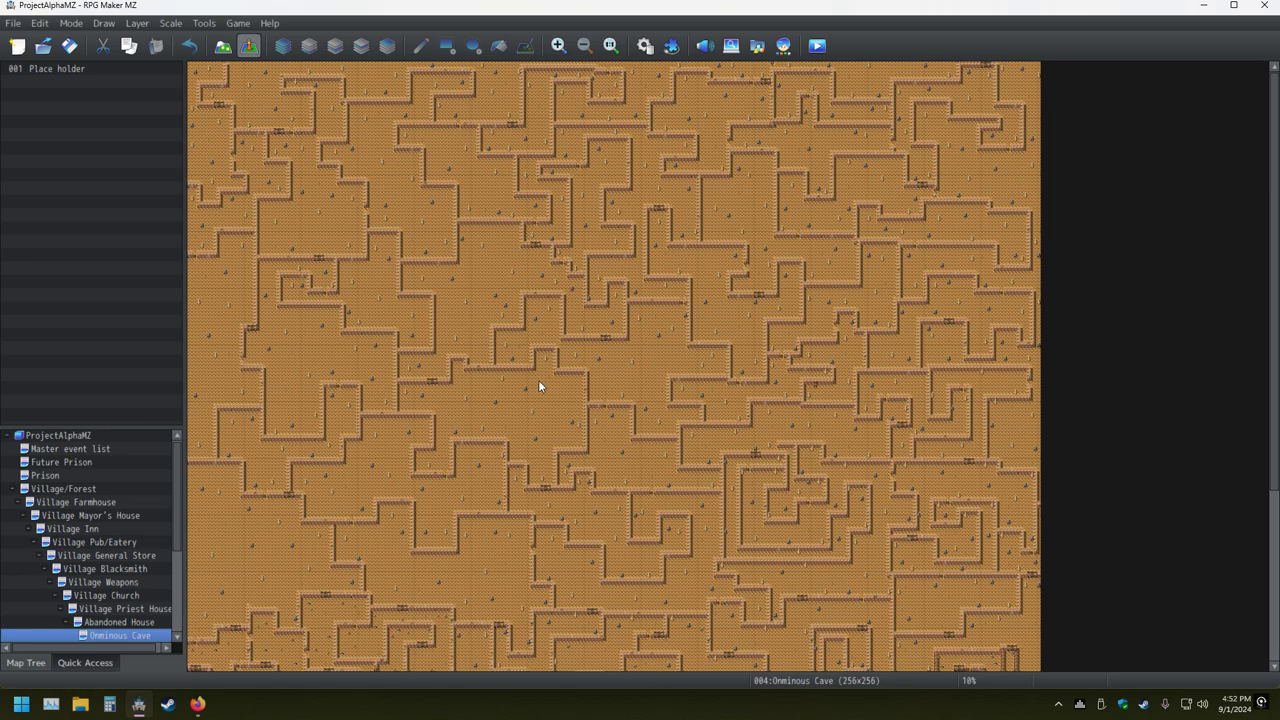
{"action": "mouse_move", "coordinate": [530, 404]}
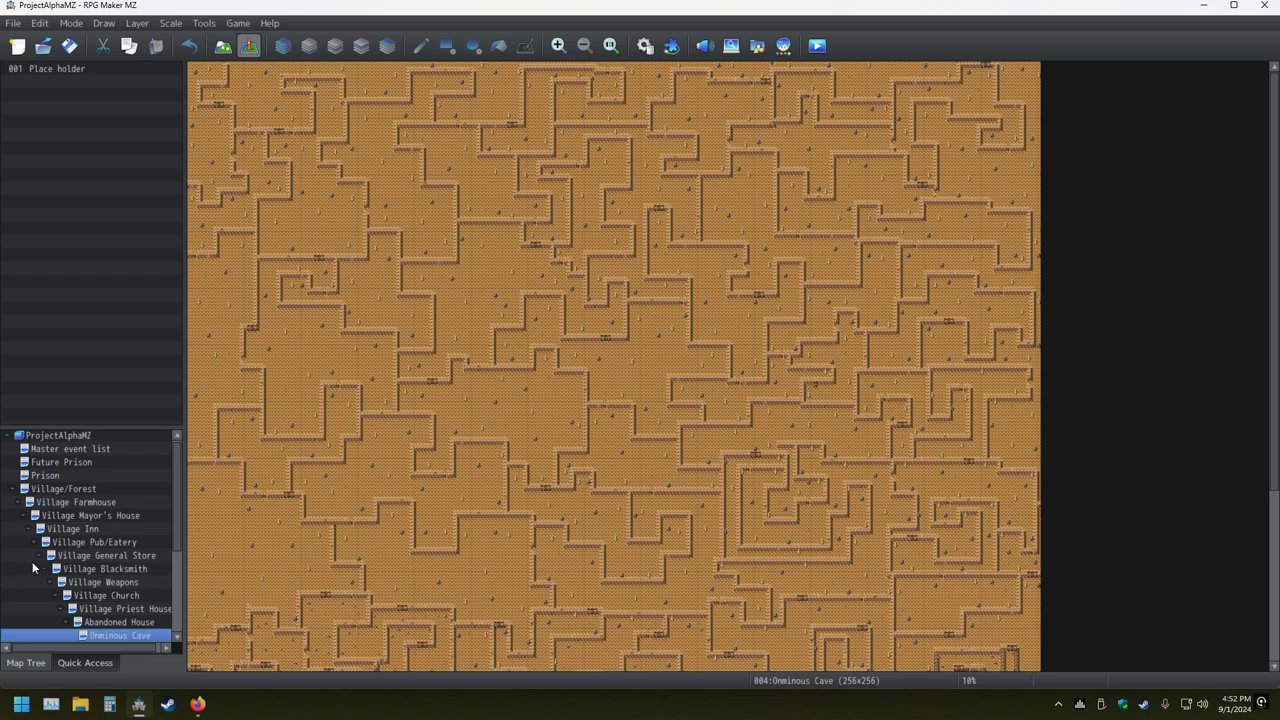
- Return to Village/Forest and switch to the City Church interior map
{"action": "left_click", "coordinate": [64, 488]}
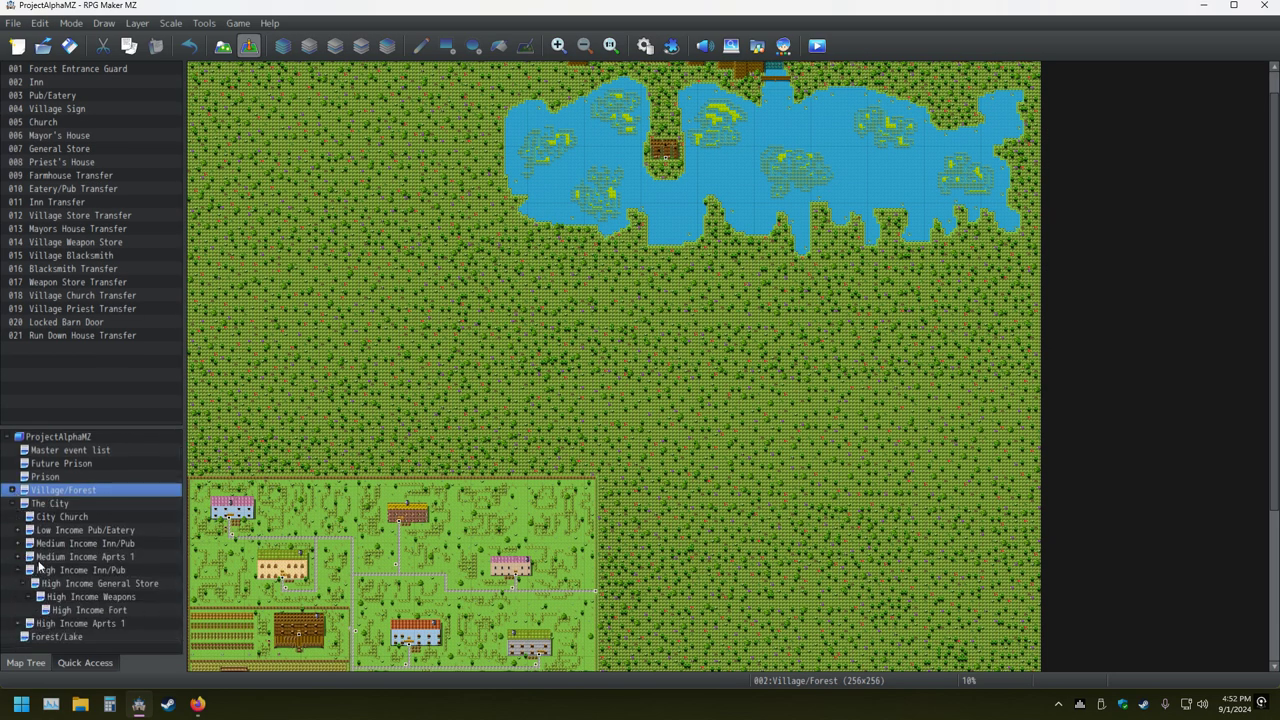
{"action": "left_click", "coordinate": [62, 516]}
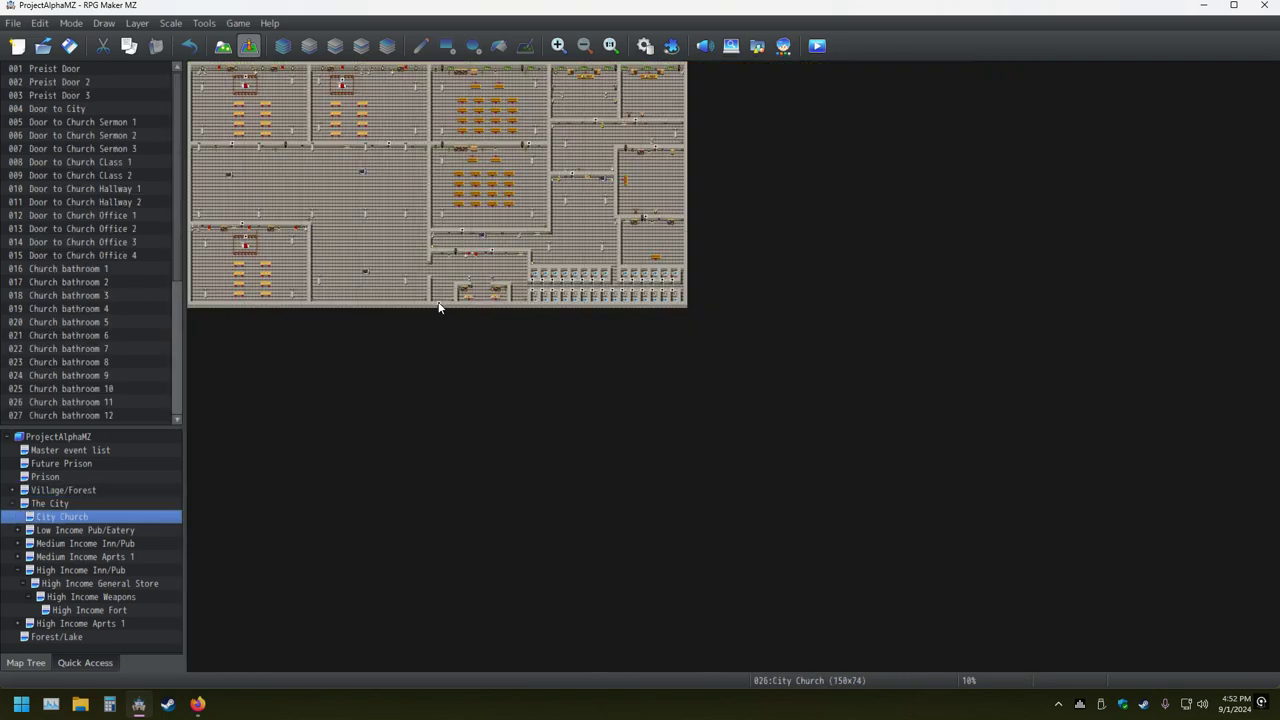
- Review the Door to City event's Transfer Player to The City and its black fade setting
{"action": "double_click", "coordinate": [244, 244]}
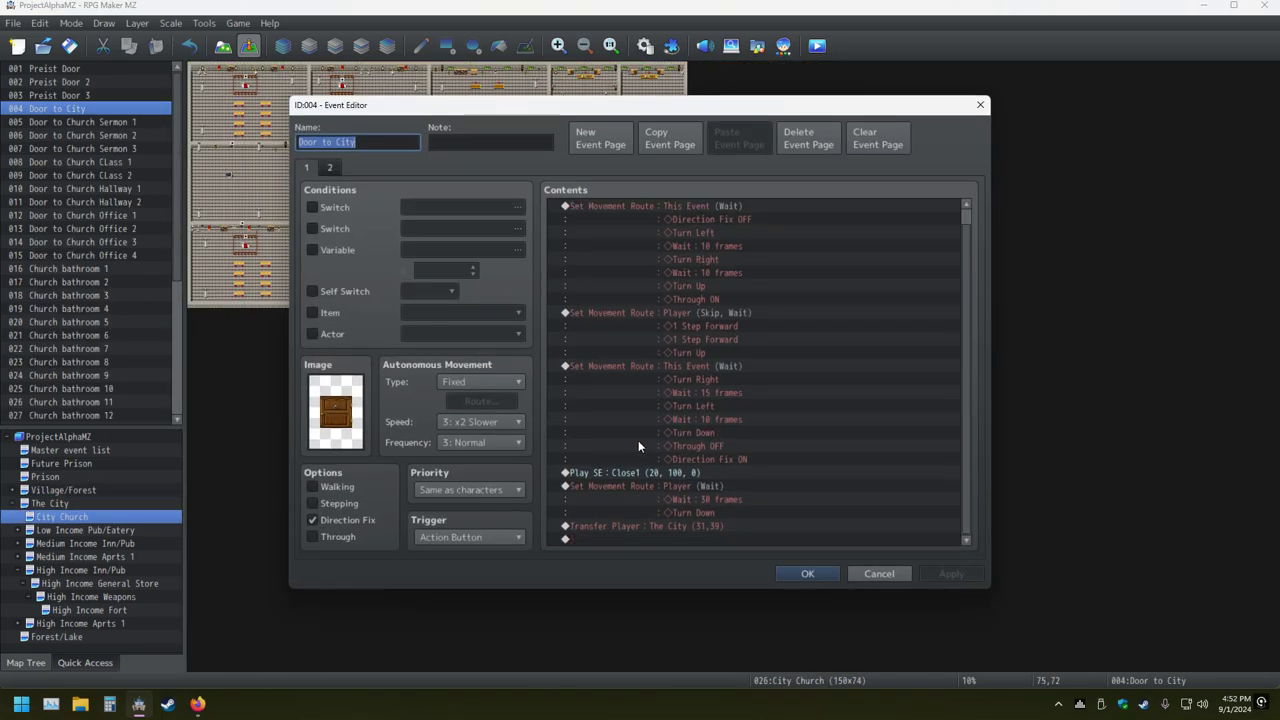
{"action": "left_click", "coordinate": [644, 524]}
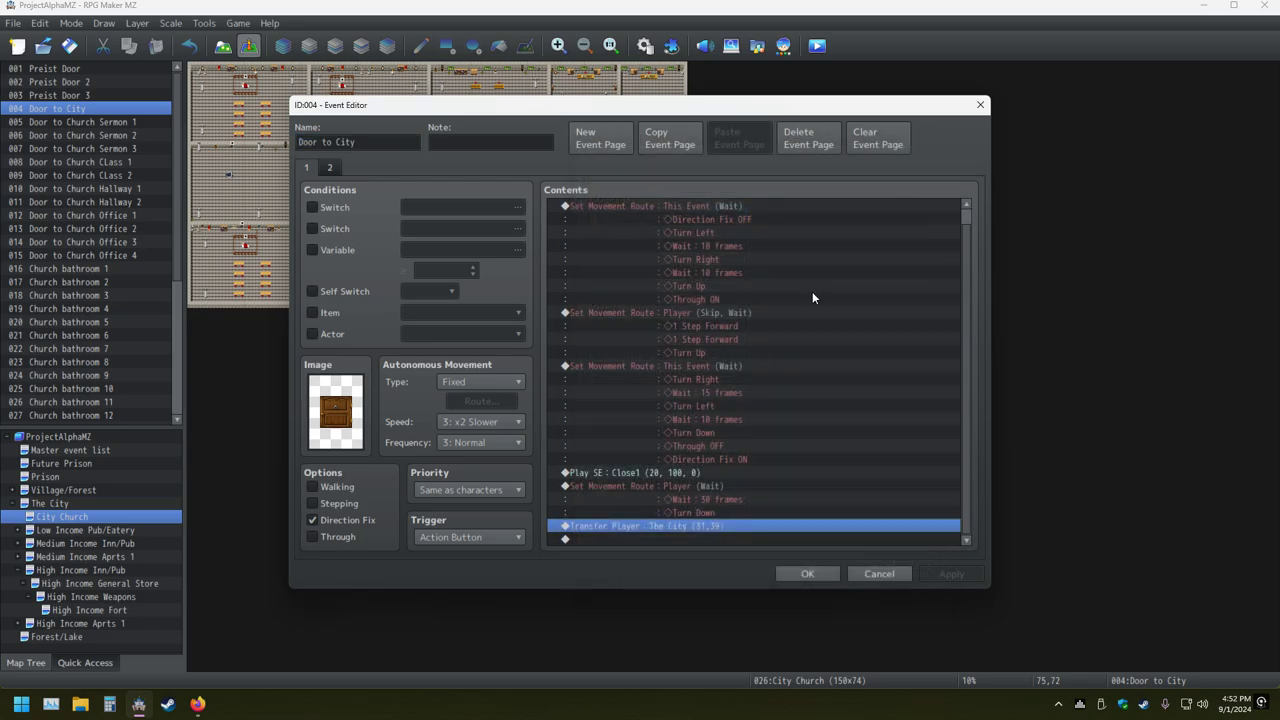
{"action": "double_click", "coordinate": [640, 524]}
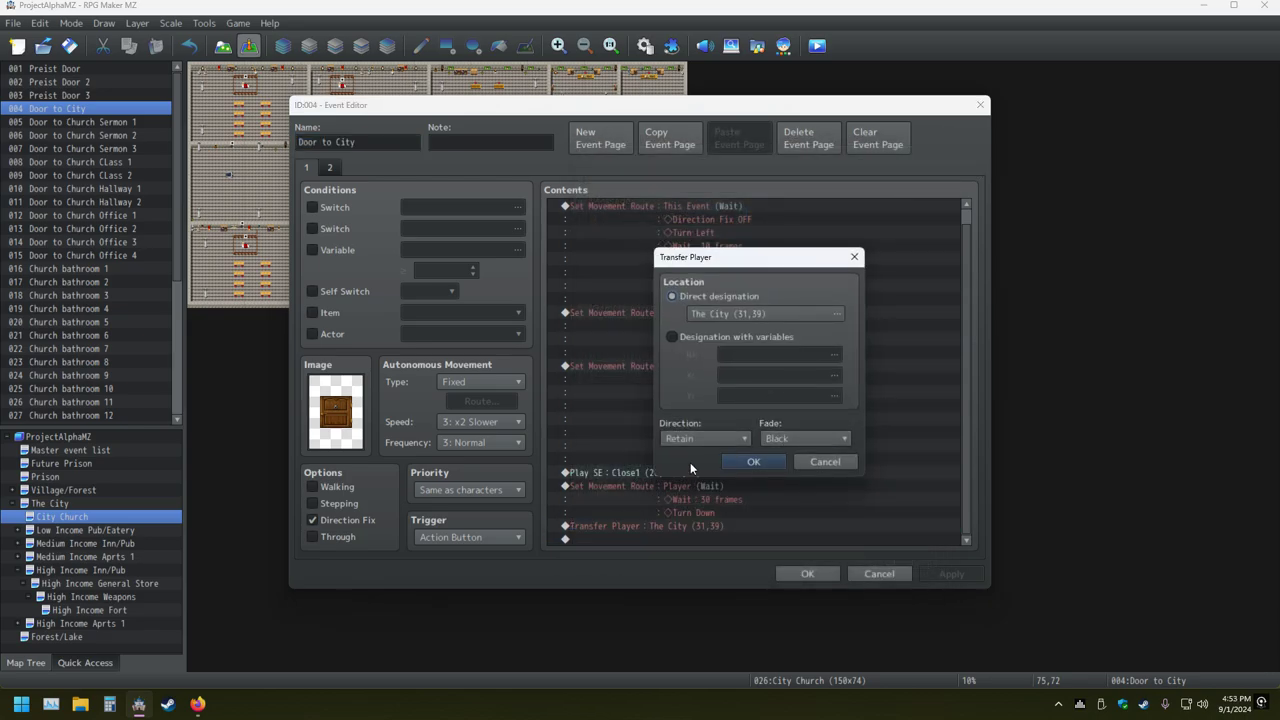
{"action": "left_click", "coordinate": [844, 438]}
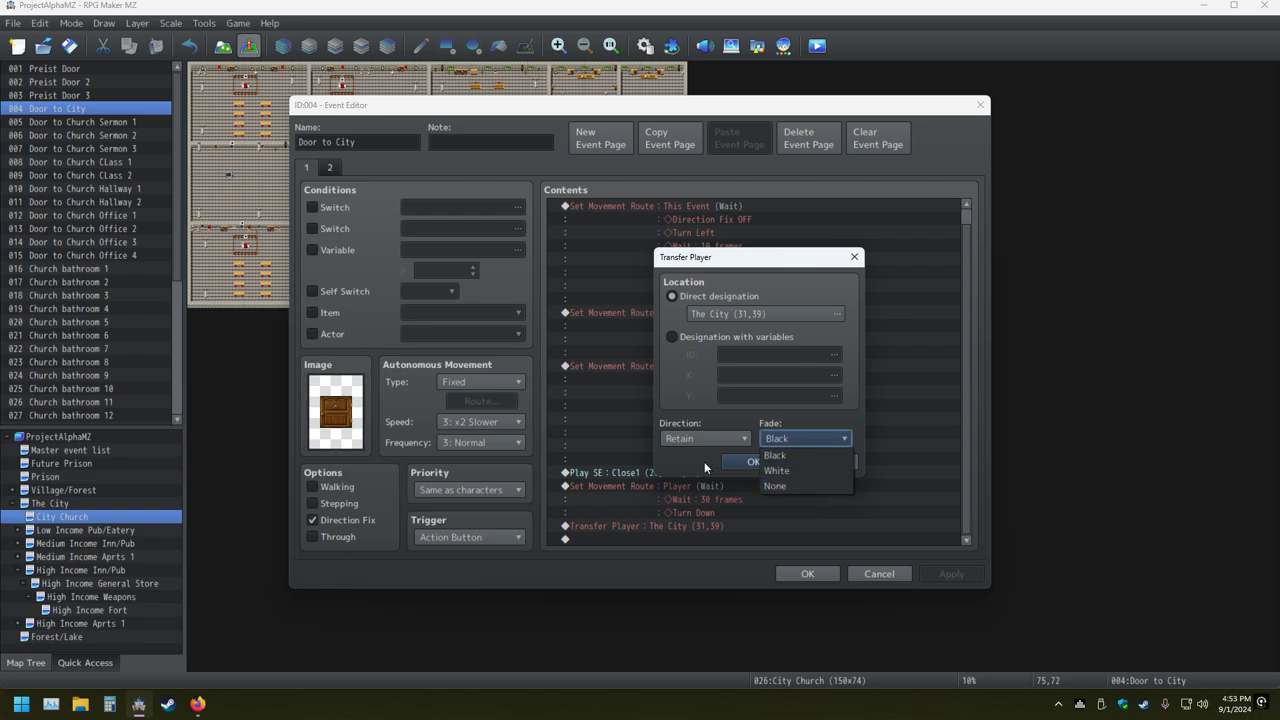
{"action": "left_click", "coordinate": [776, 456]}
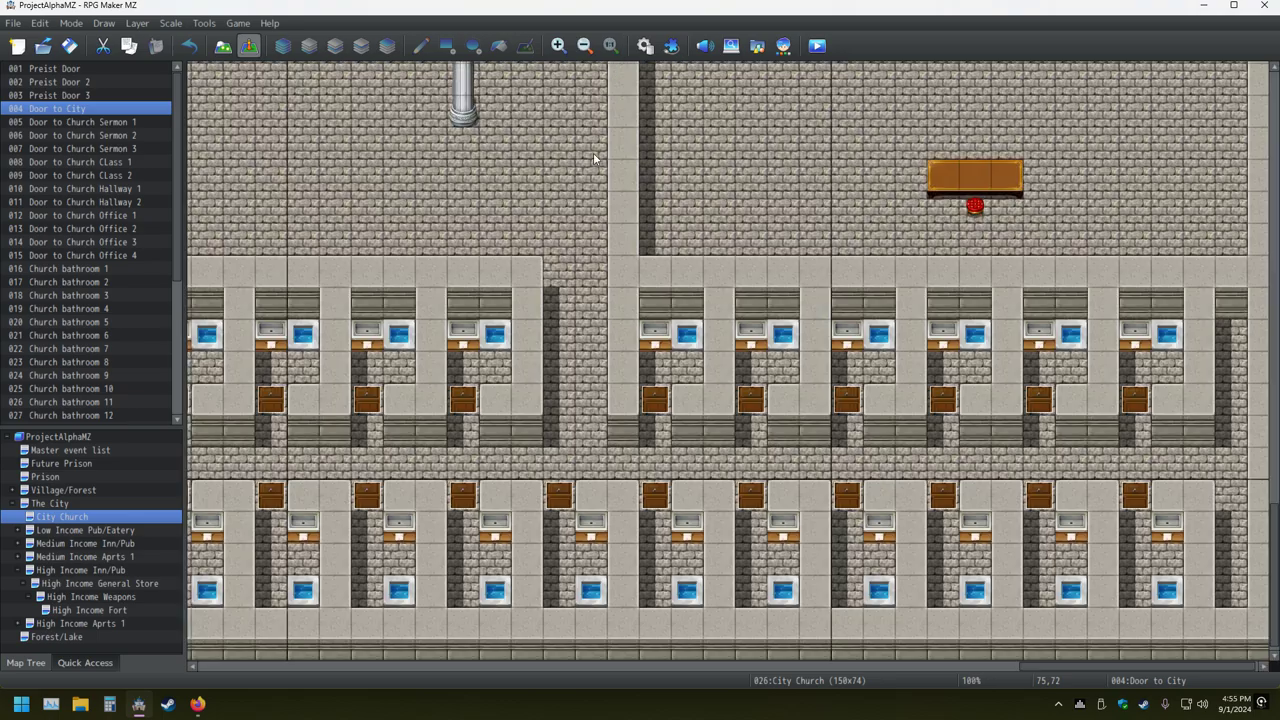
{"action": "mouse_move", "coordinate": [1070, 298]}
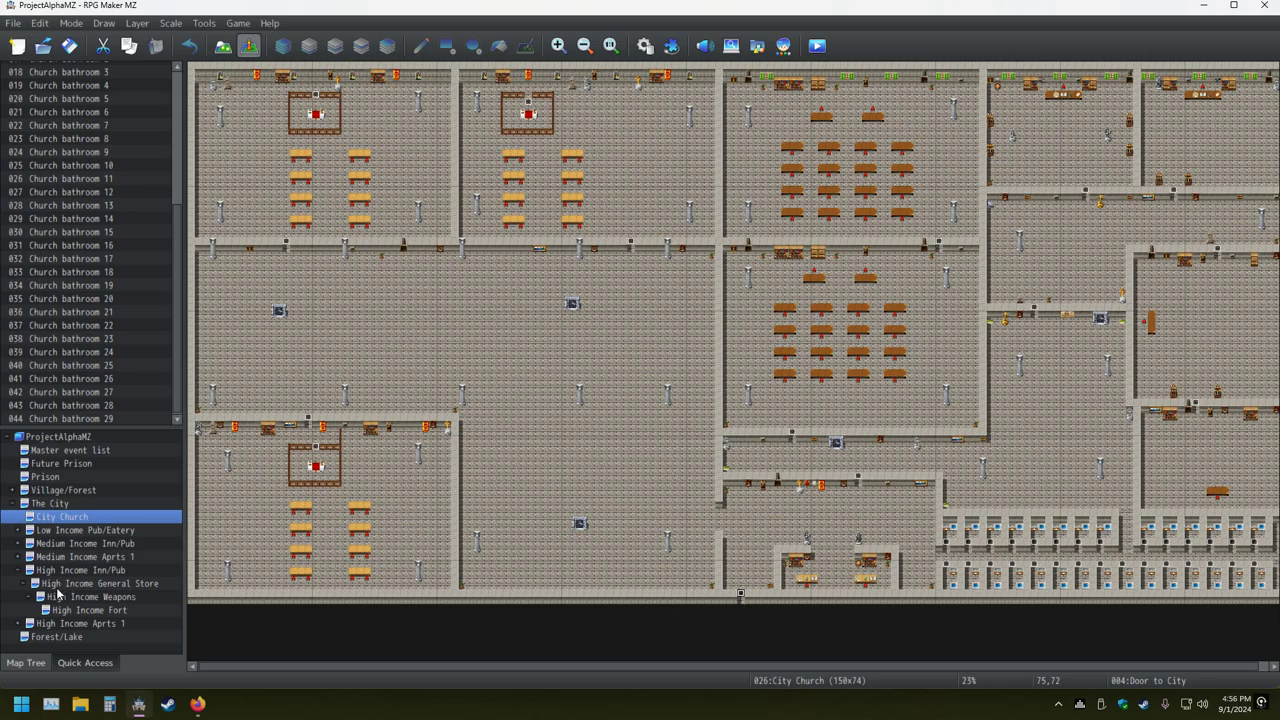
{"action": "mouse_move", "coordinate": [28, 590]}
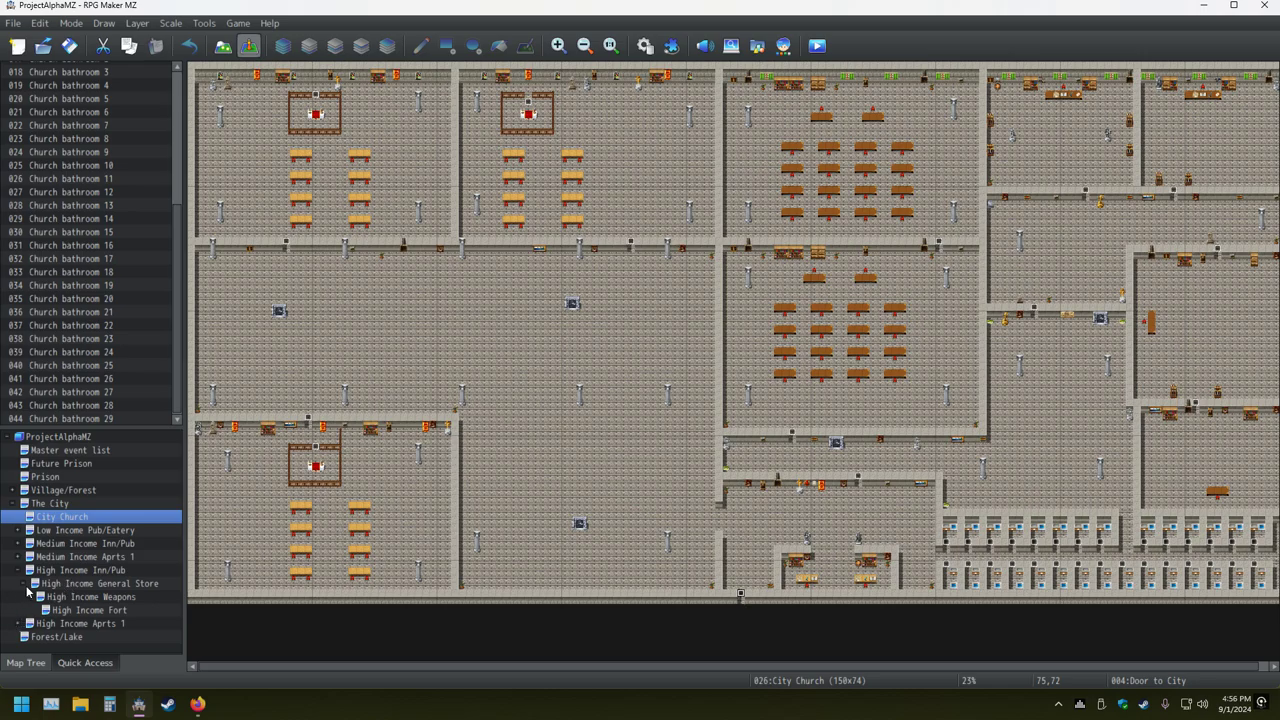
- Switch to the High Income Inn/Pub map
{"action": "left_click", "coordinate": [80, 570]}
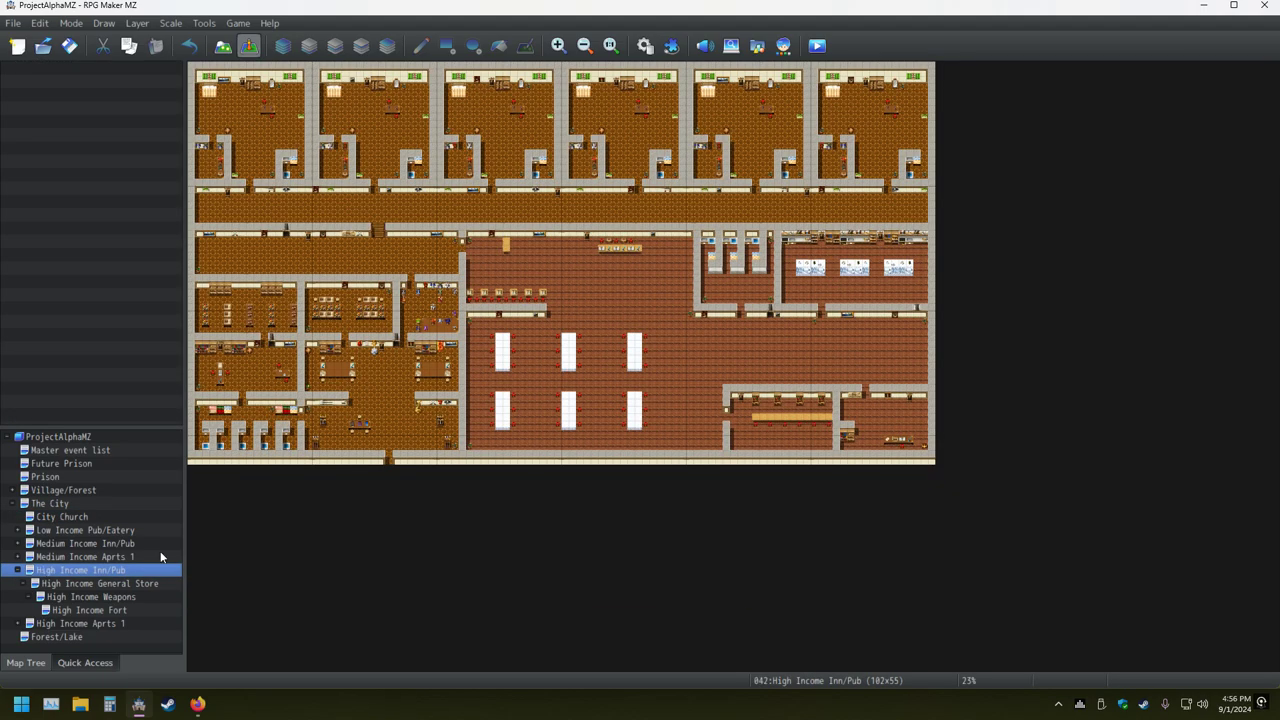
{"action": "mouse_move", "coordinate": [112, 564]}
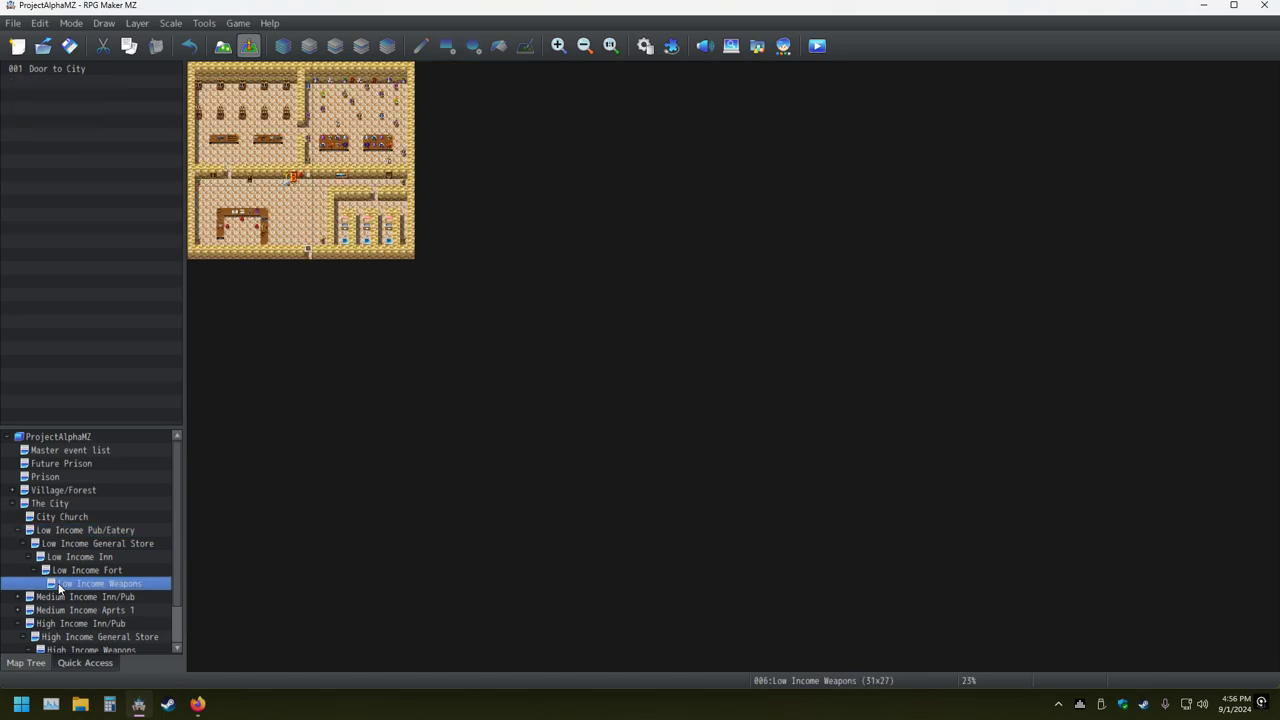
- Compare the Low Income Inn and Low Income Fort maps, ending on the fort
{"action": "left_click", "coordinate": [80, 556]}
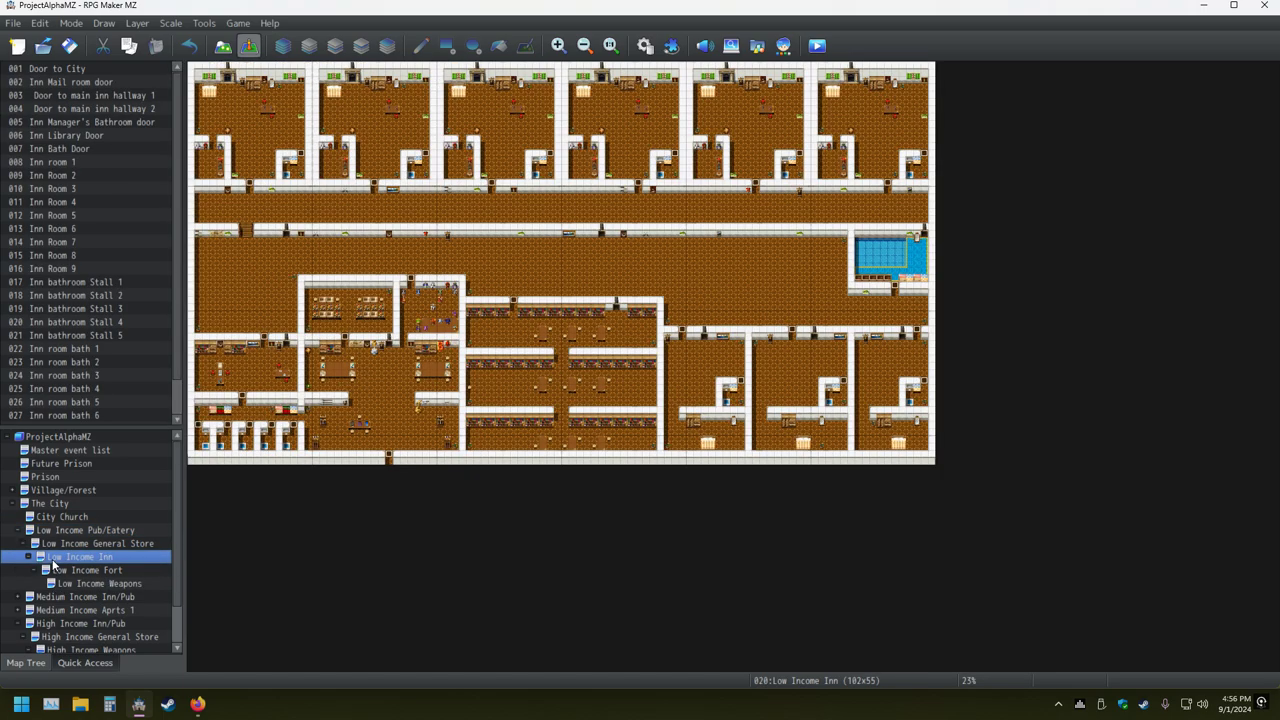
{"action": "left_click", "coordinate": [84, 570]}
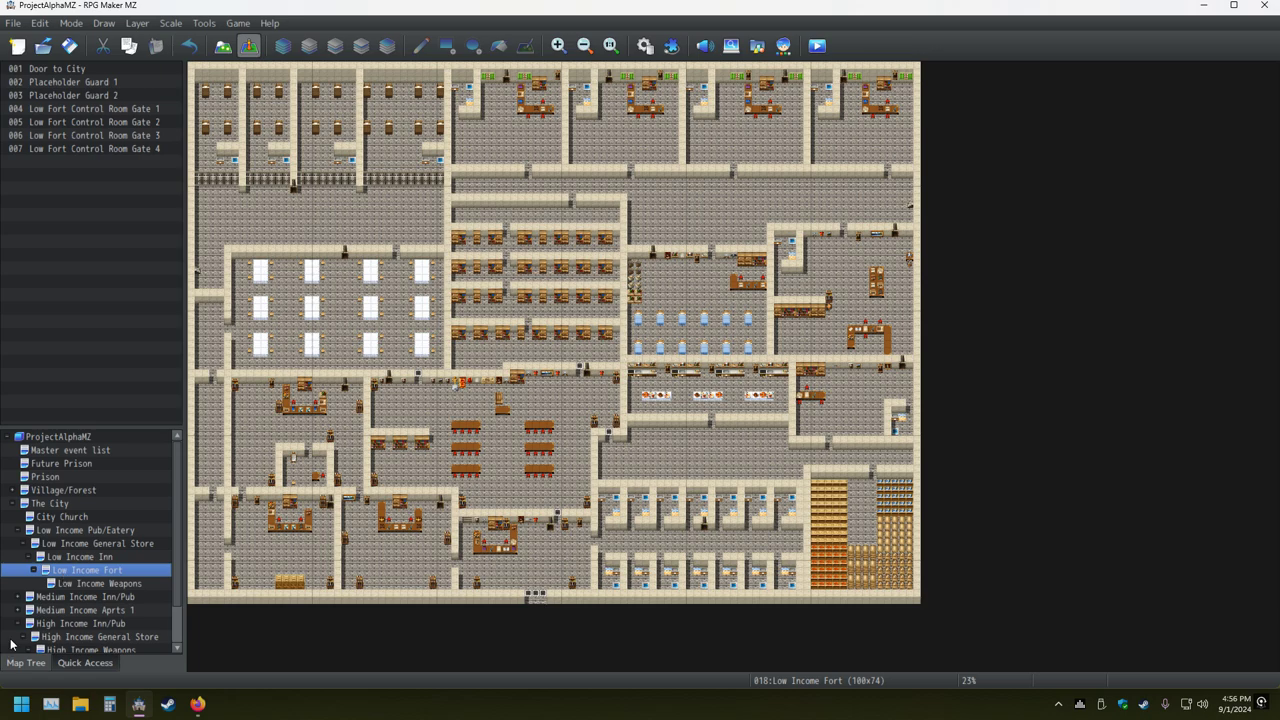
{"action": "left_click", "coordinate": [80, 556]}
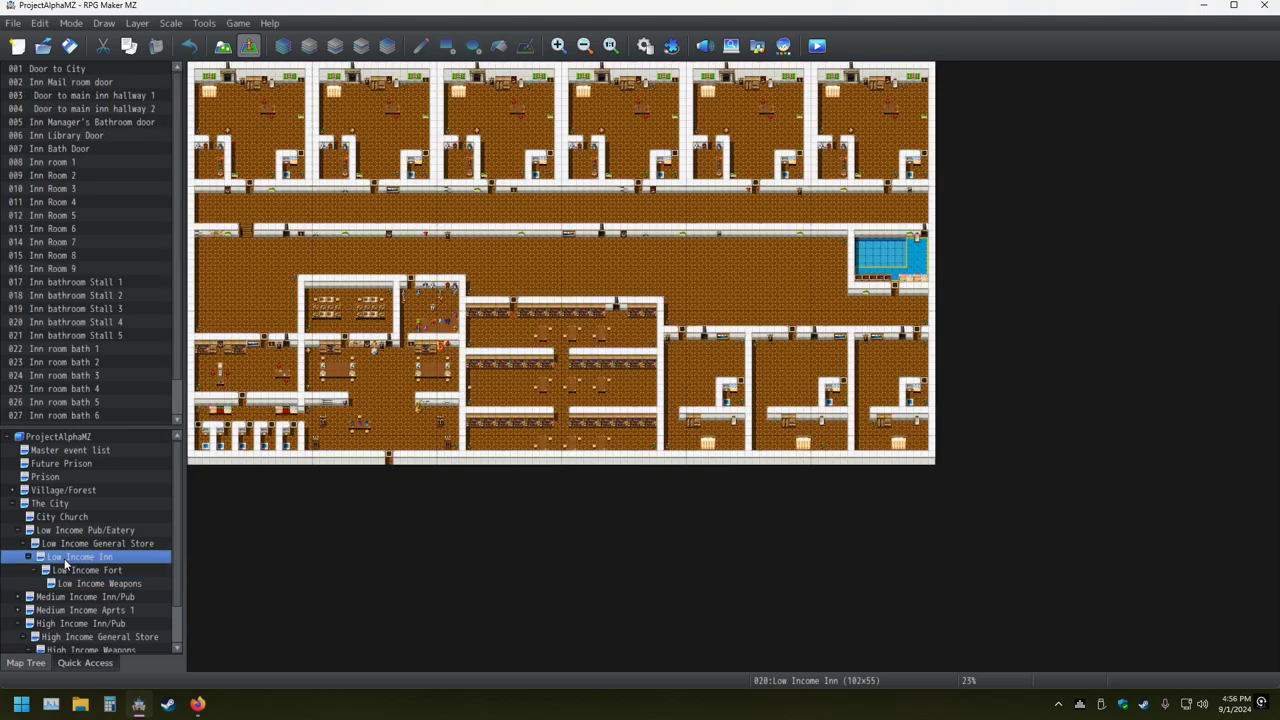
{"action": "mouse_move", "coordinate": [398, 548]}
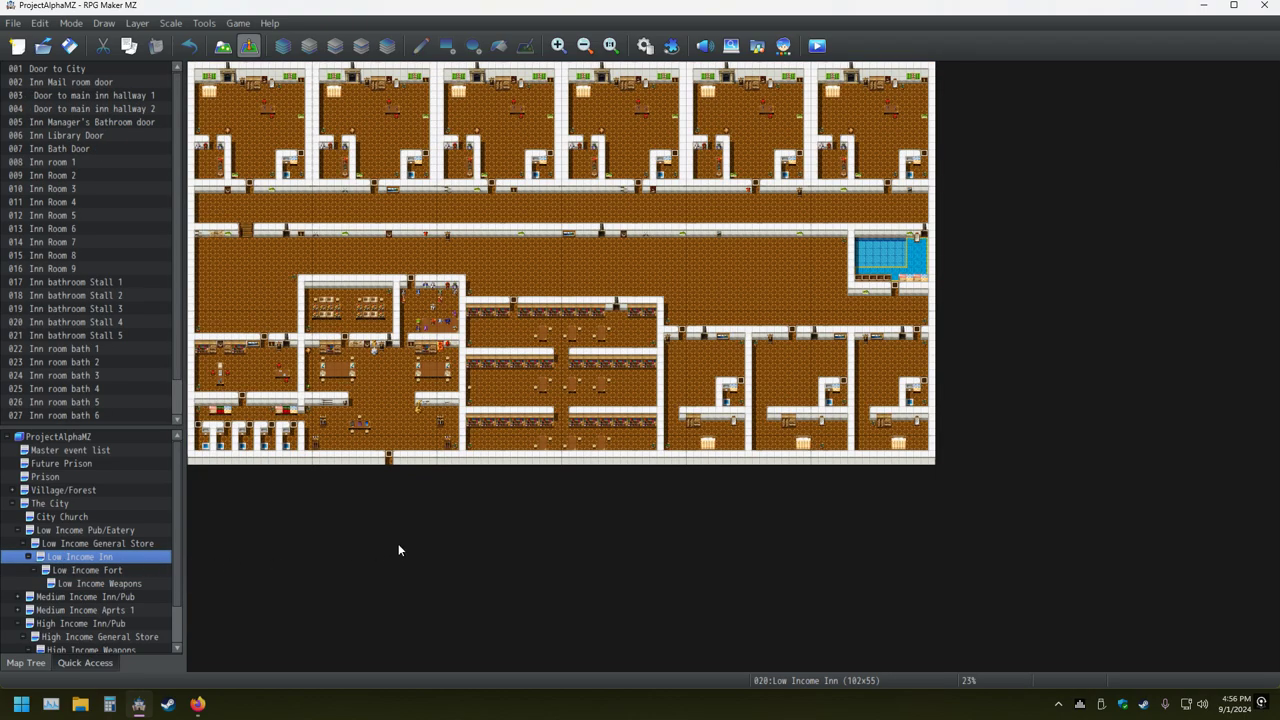
{"action": "left_click", "coordinate": [86, 570]}
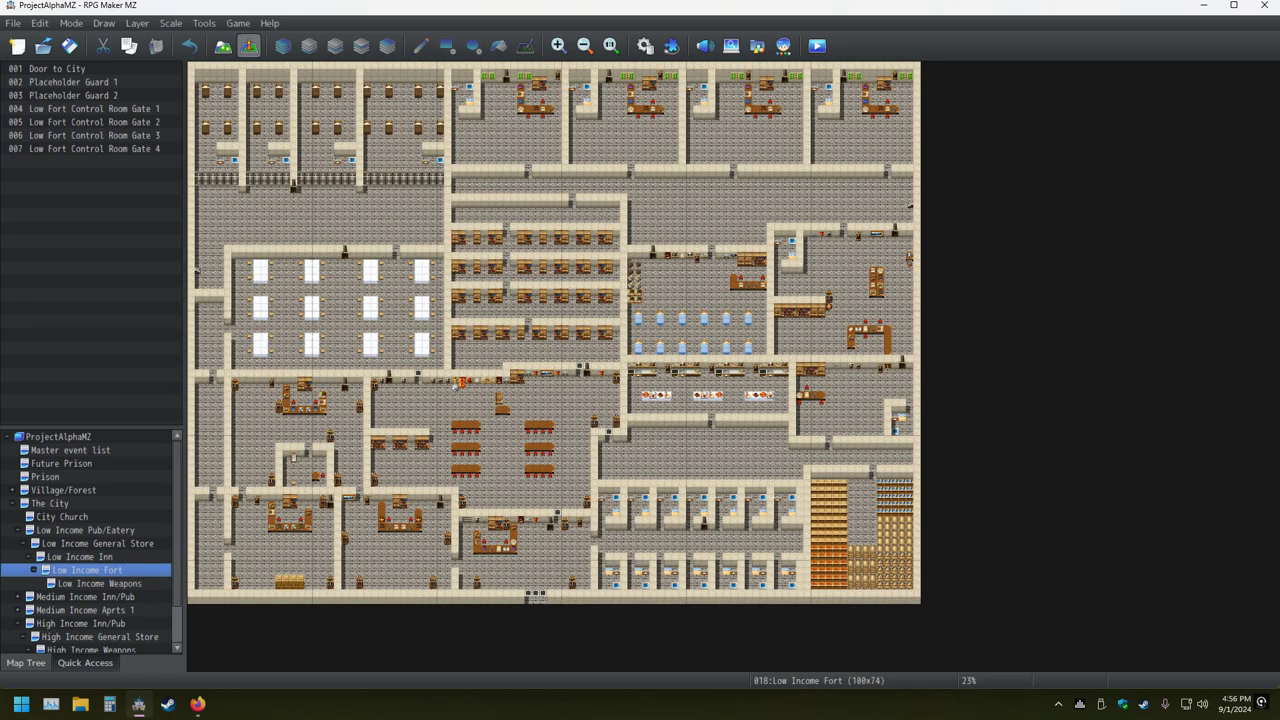
{"action": "mouse_move", "coordinate": [460, 716]}
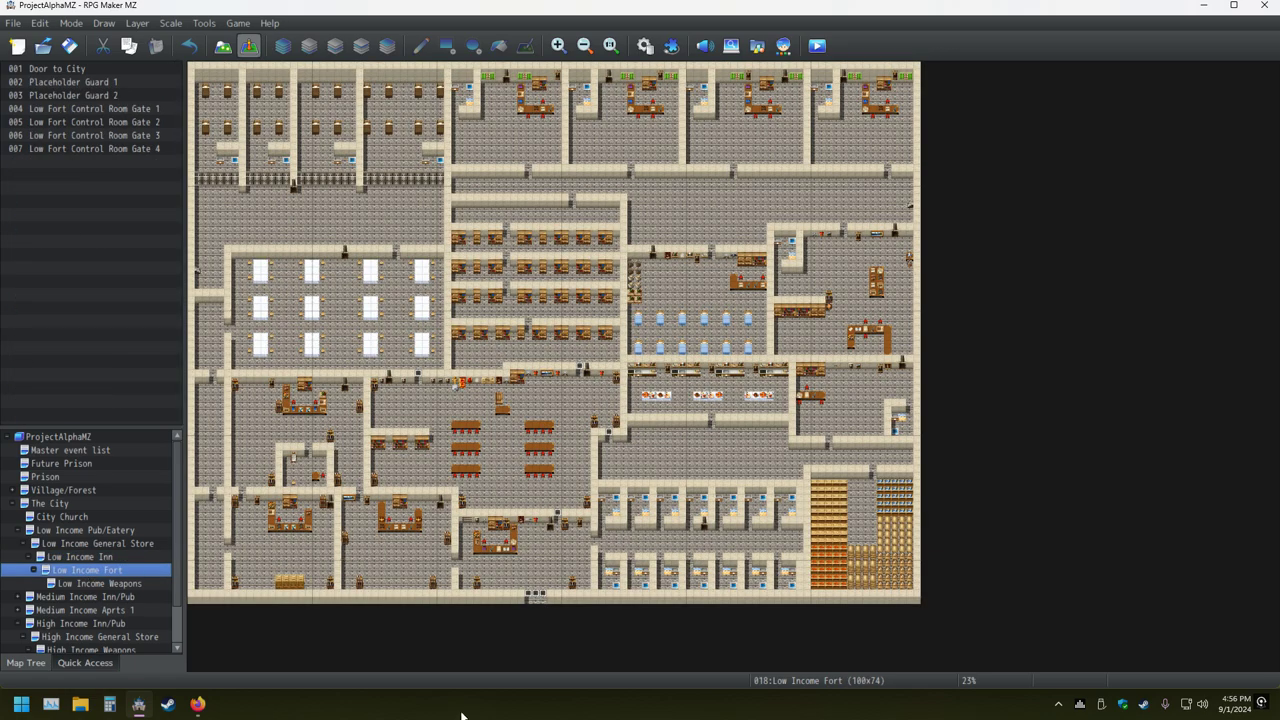
{"action": "mouse_move", "coordinate": [458, 712]}
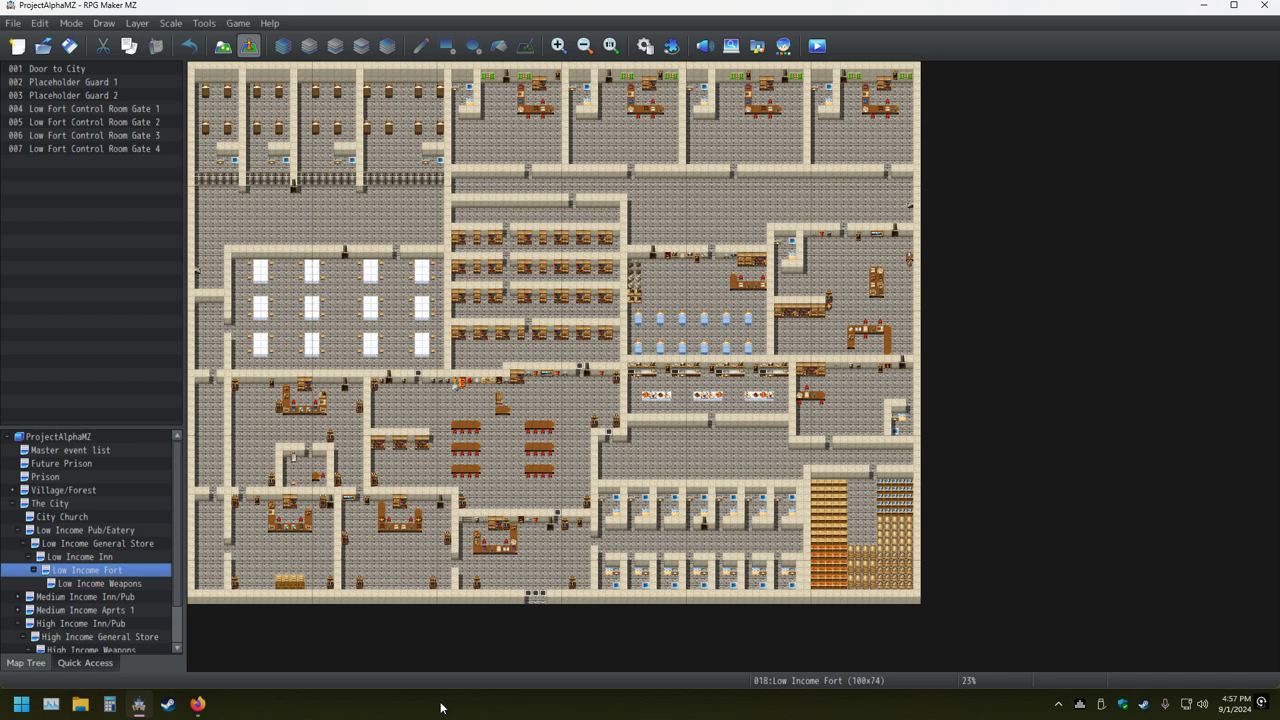
{"action": "mouse_move", "coordinate": [432, 702]}
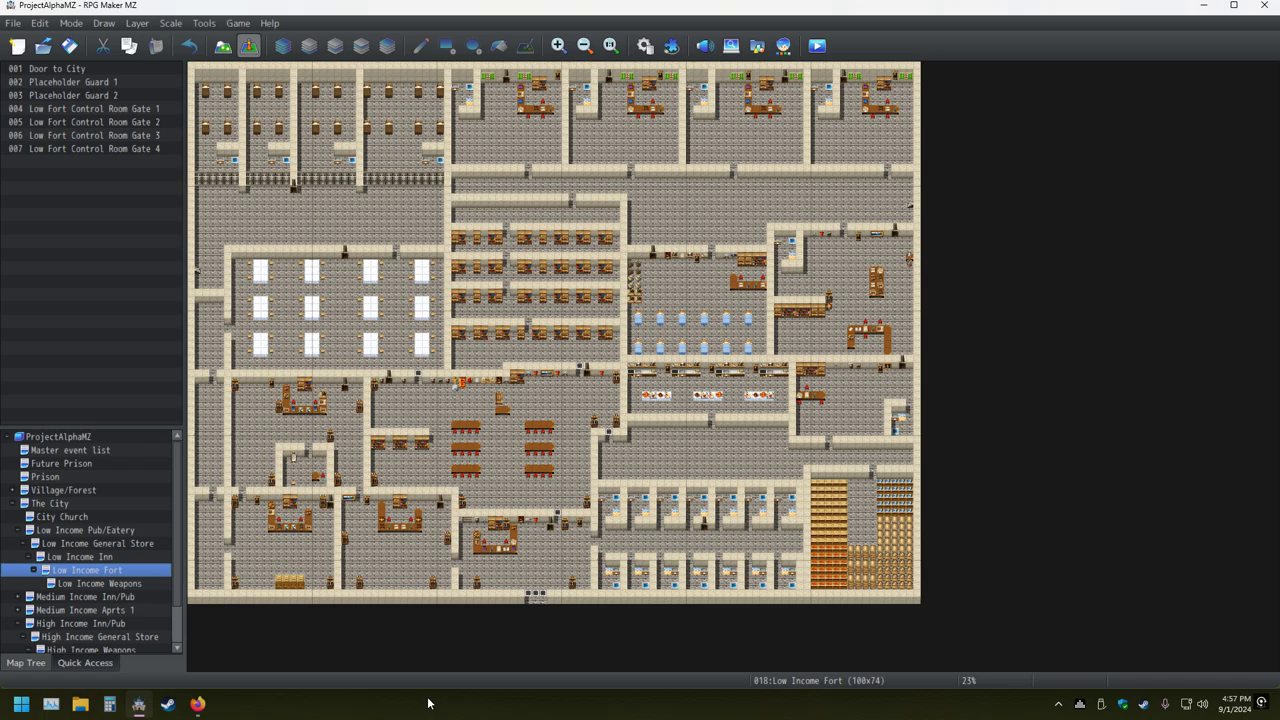
- Switch to Low Income Pub/Eatery and review its Pub Bathroom entrance event
{"action": "left_click", "coordinate": [84, 530]}
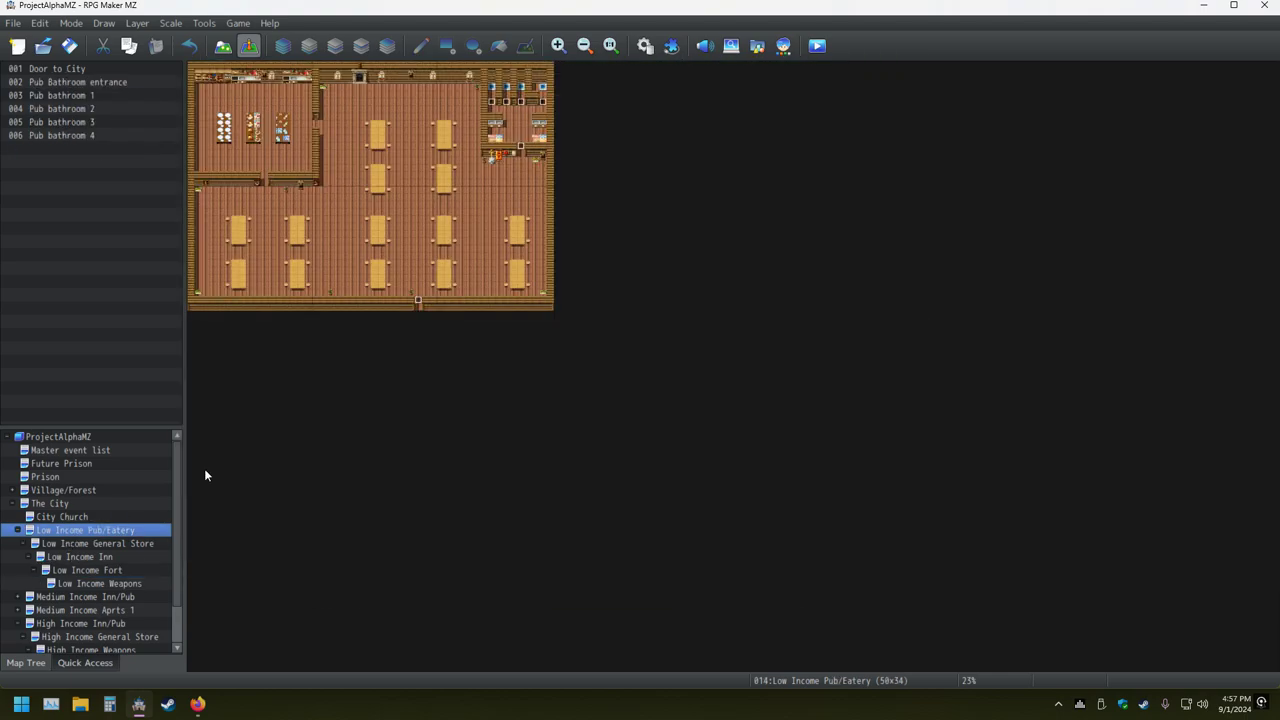
{"action": "double_click", "coordinate": [420, 300]}
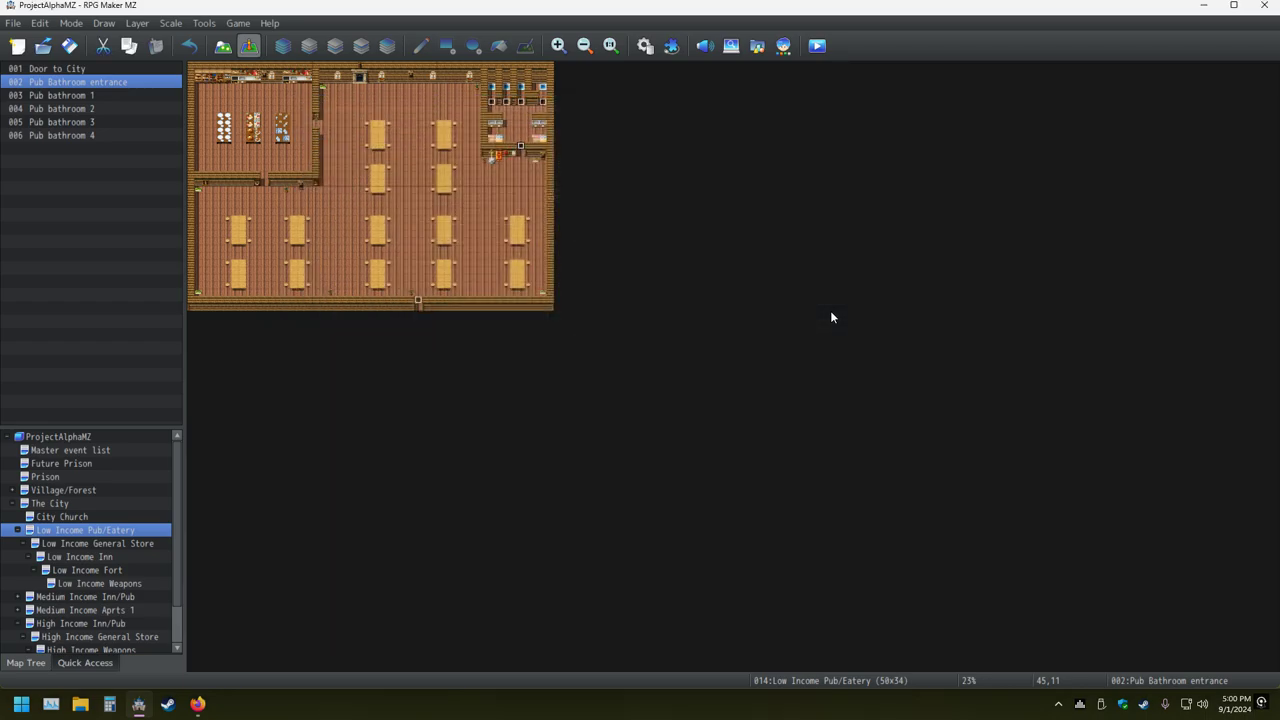
{"action": "mouse_move", "coordinate": [80, 400]}
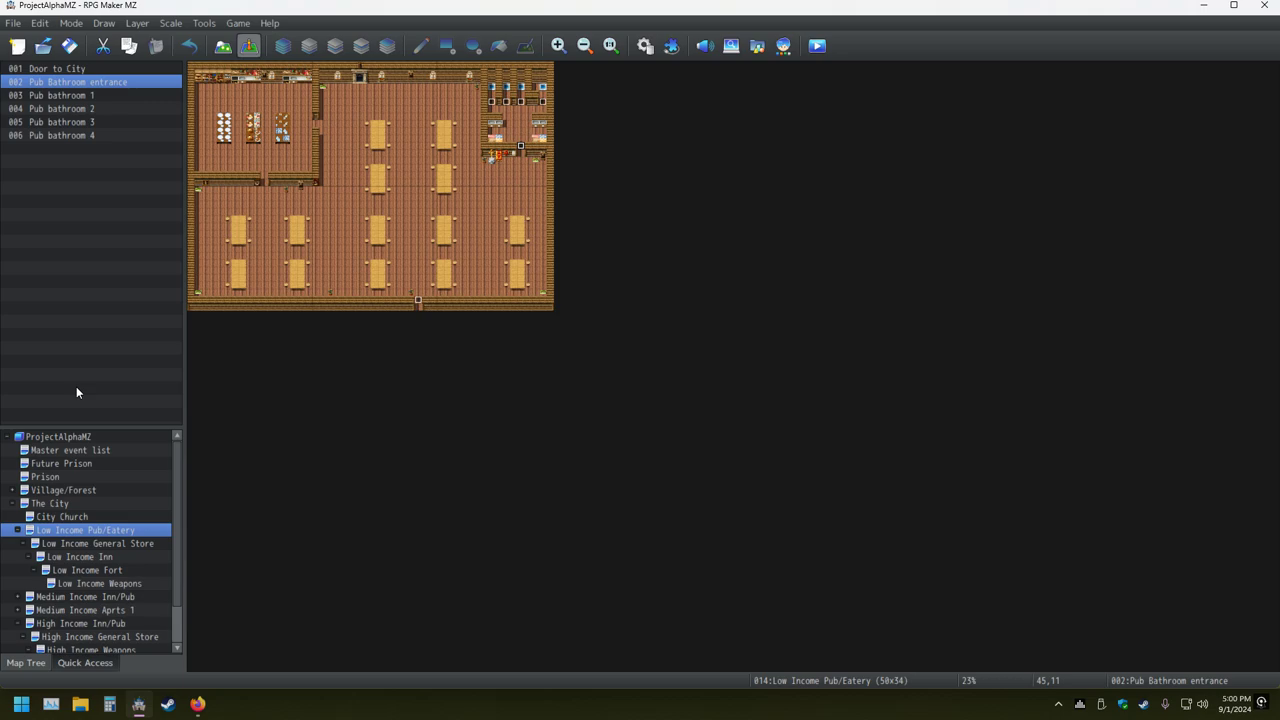
{"action": "mouse_move", "coordinate": [2, 548]}
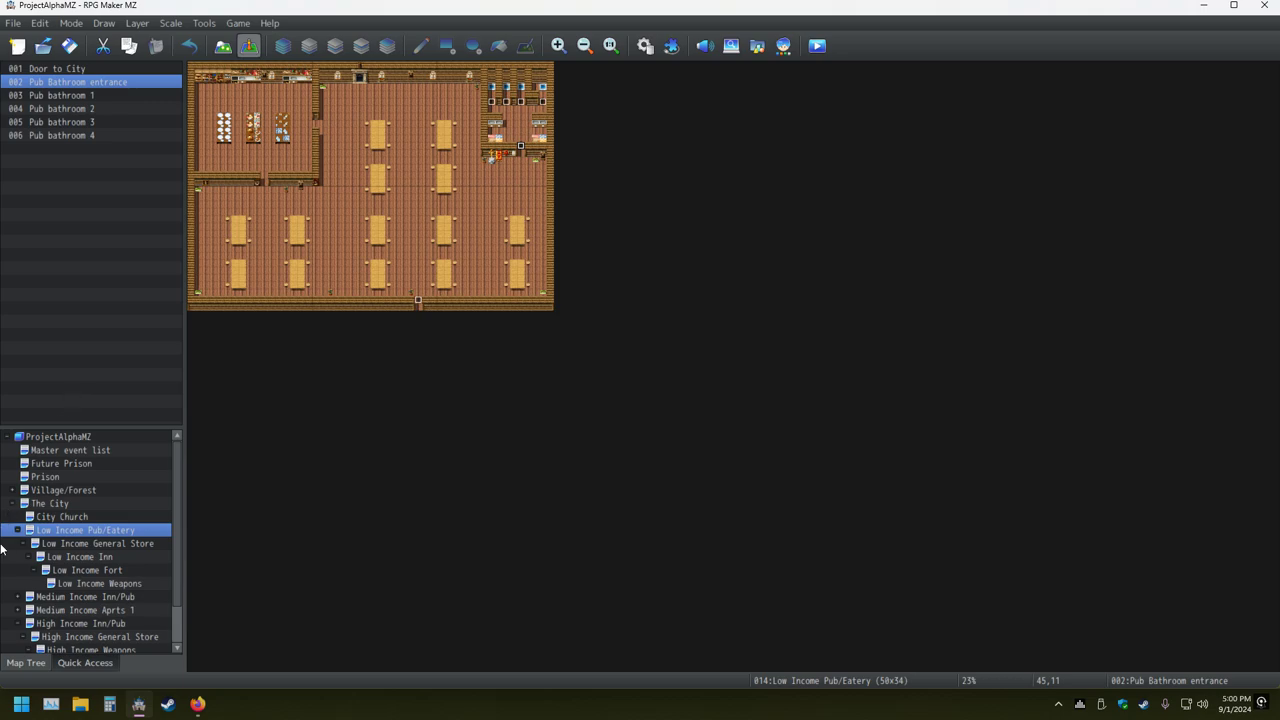
- Survey The City overworld map at different zoom levels around the pond
{"action": "left_click", "coordinate": [48, 504]}
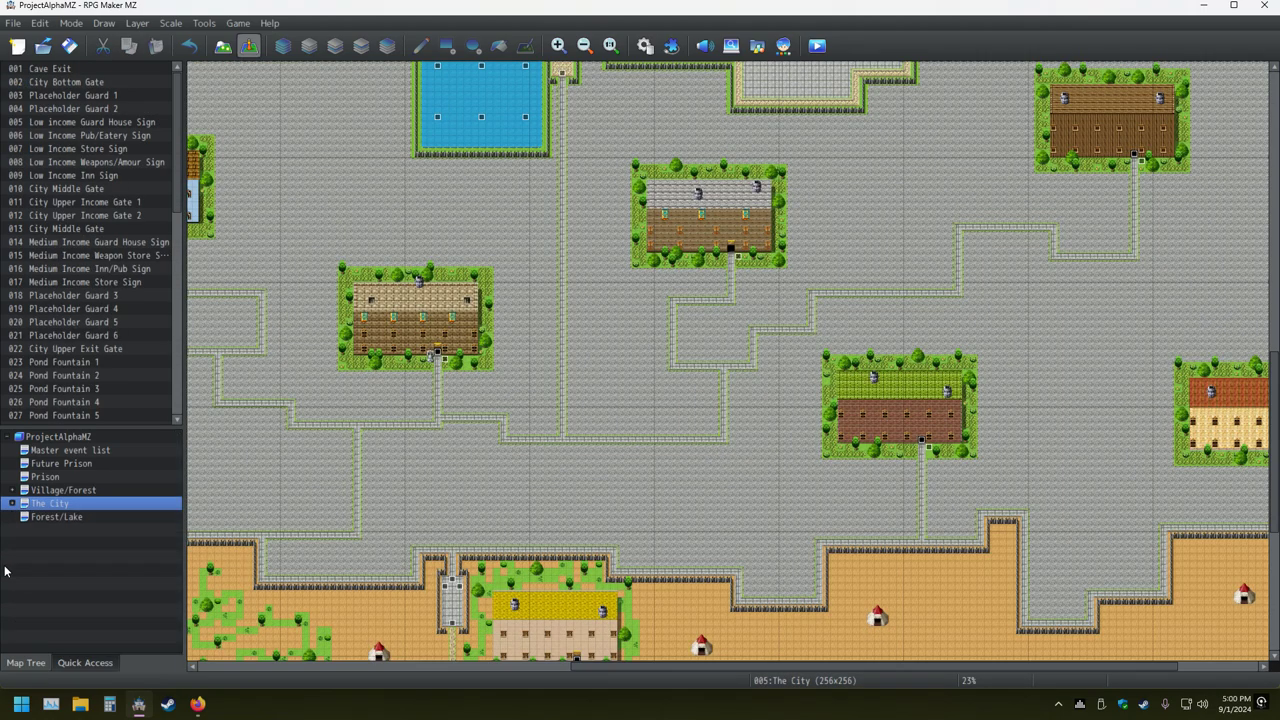
{"action": "mouse_move", "coordinate": [670, 384]}
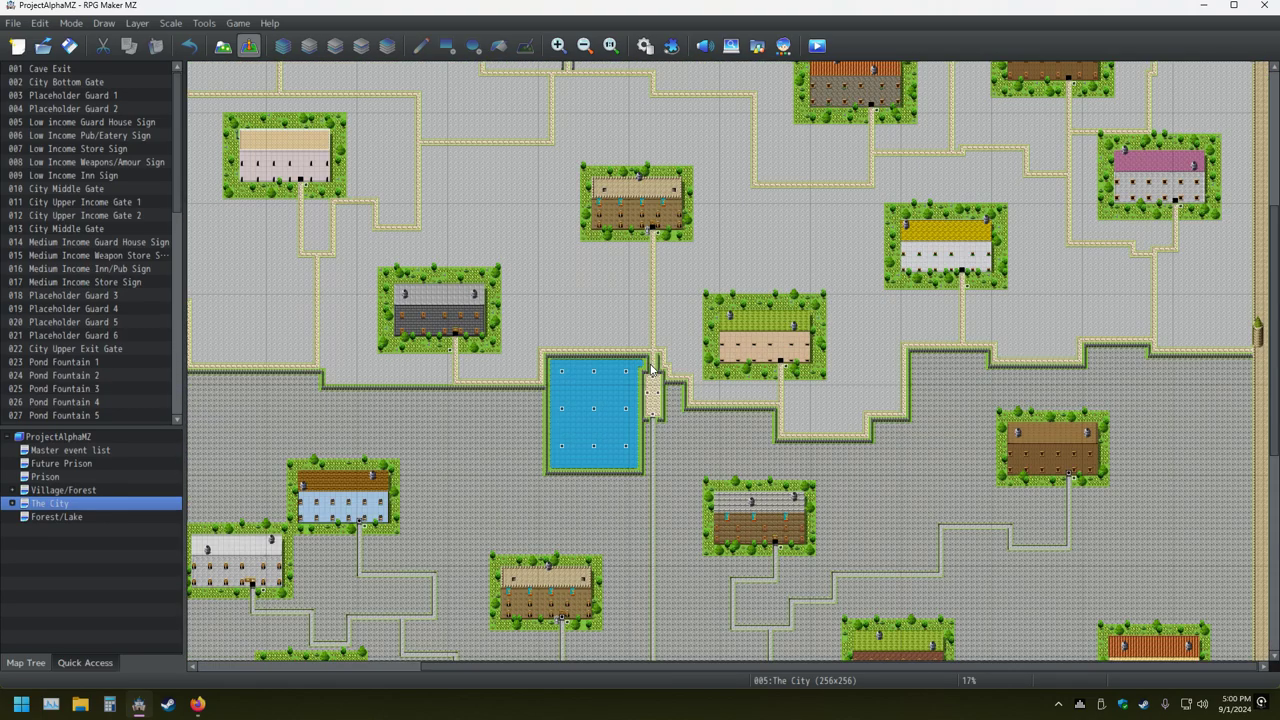
{"action": "left_click", "coordinate": [584, 46]}
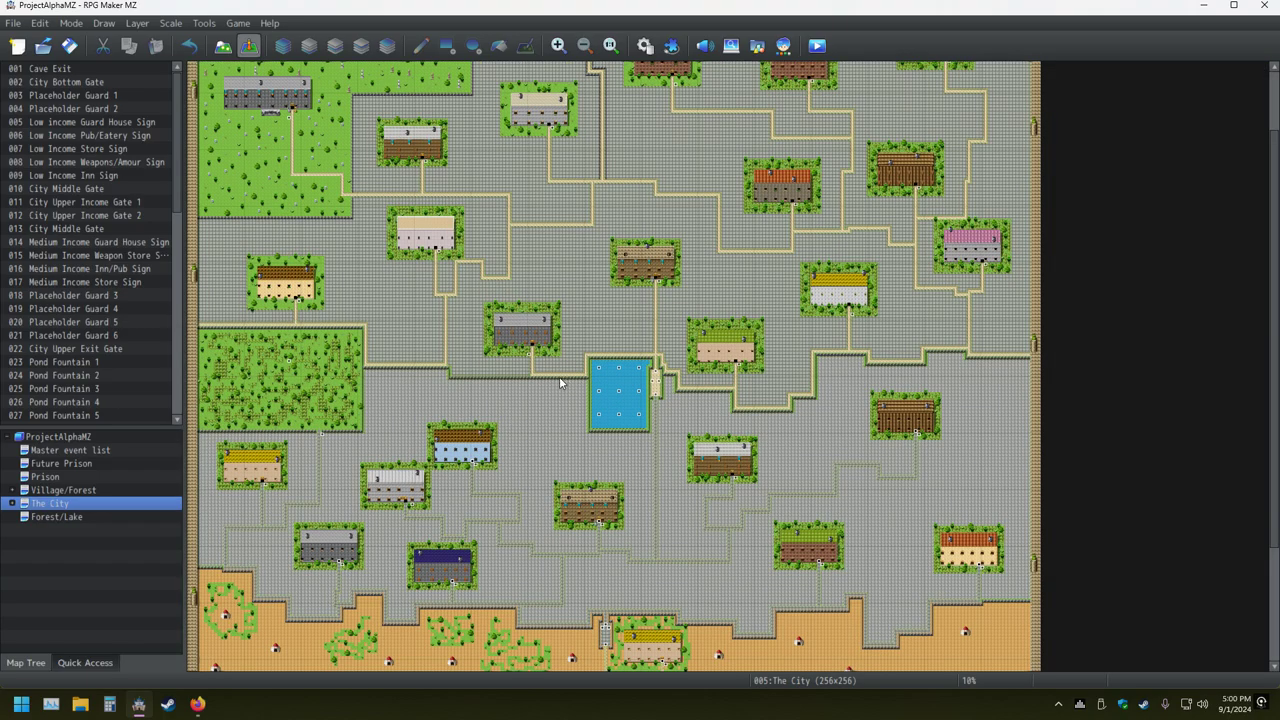
{"action": "left_click", "coordinate": [558, 46]}
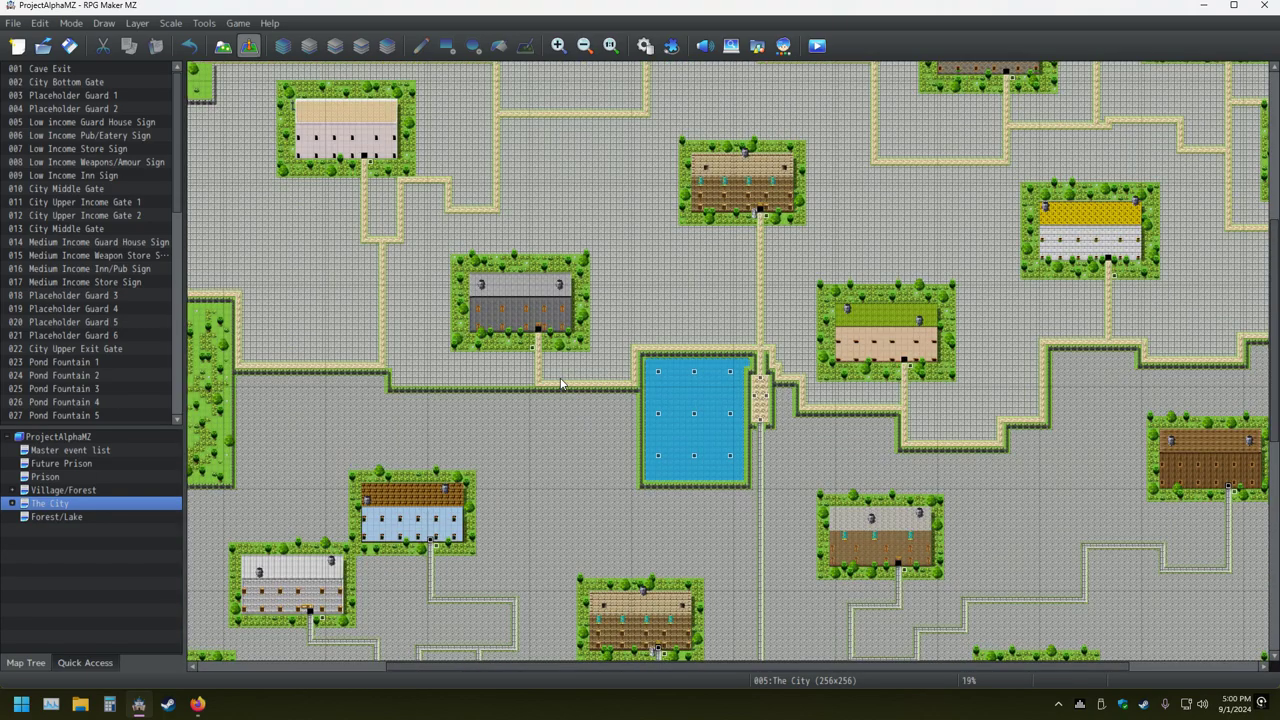
{"action": "left_click", "coordinate": [584, 46]}
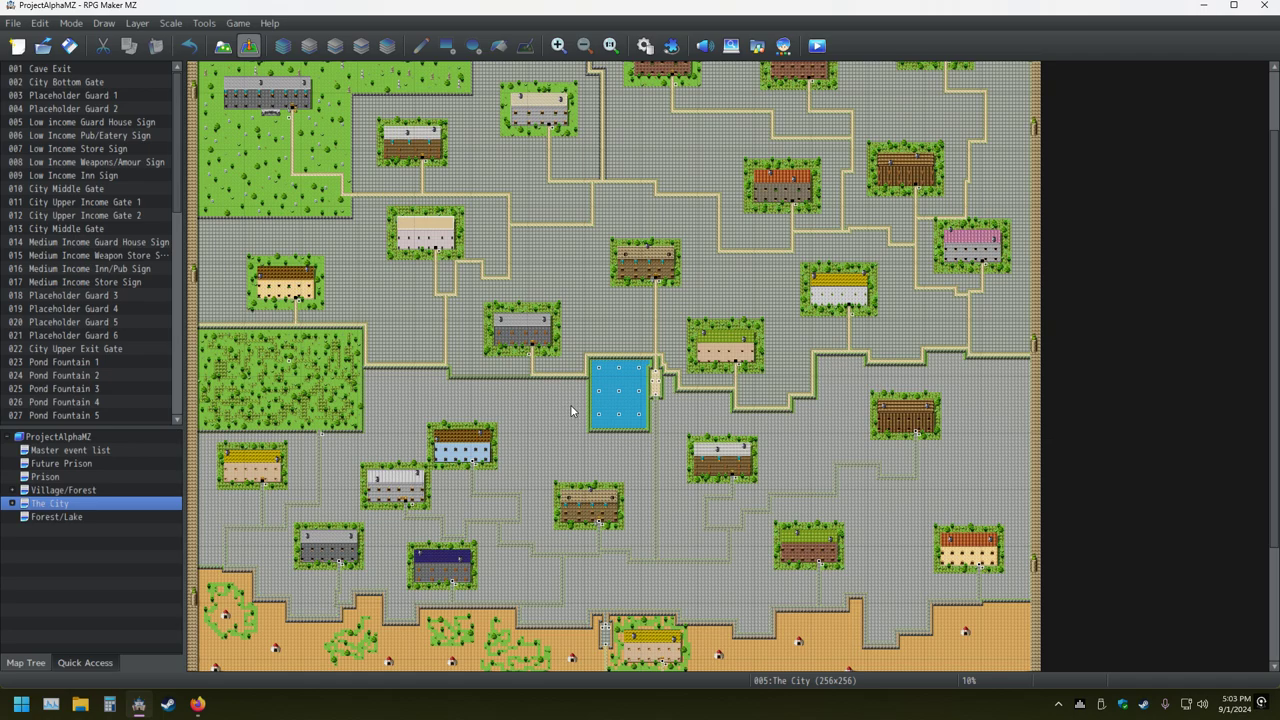
{"action": "mouse_move", "coordinate": [732, 284]}
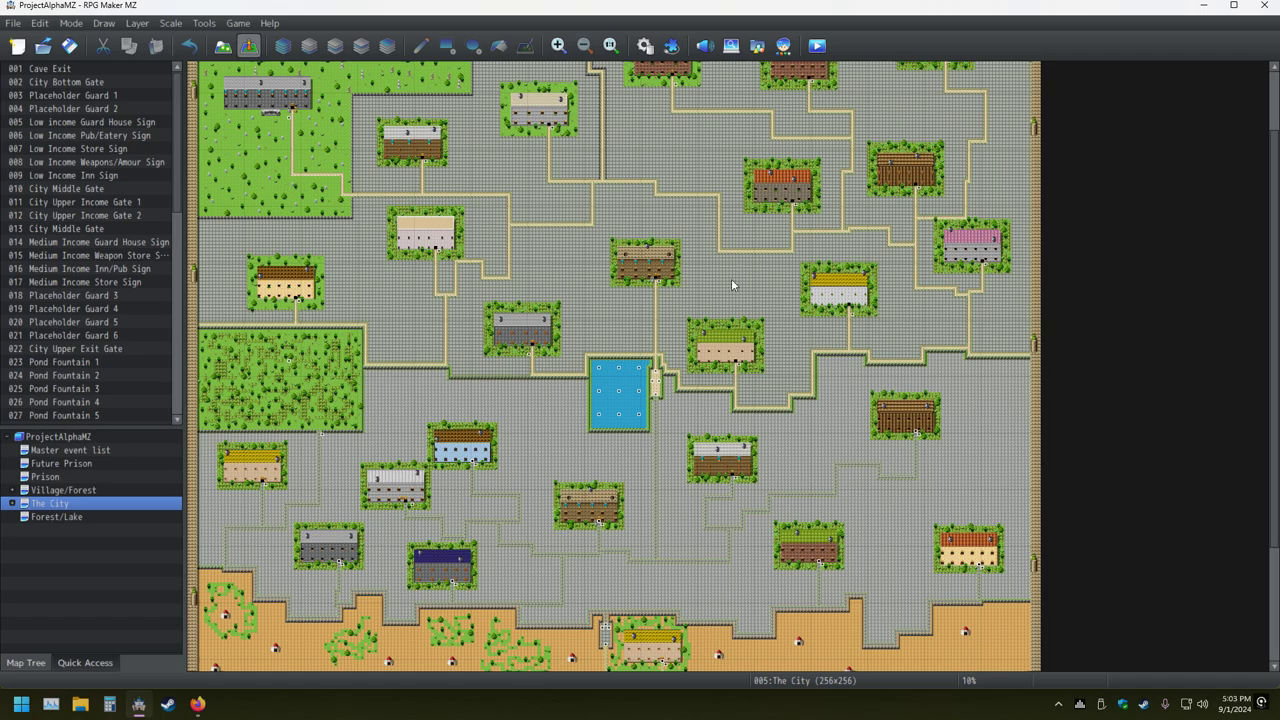
{"action": "mouse_move", "coordinate": [704, 328]}
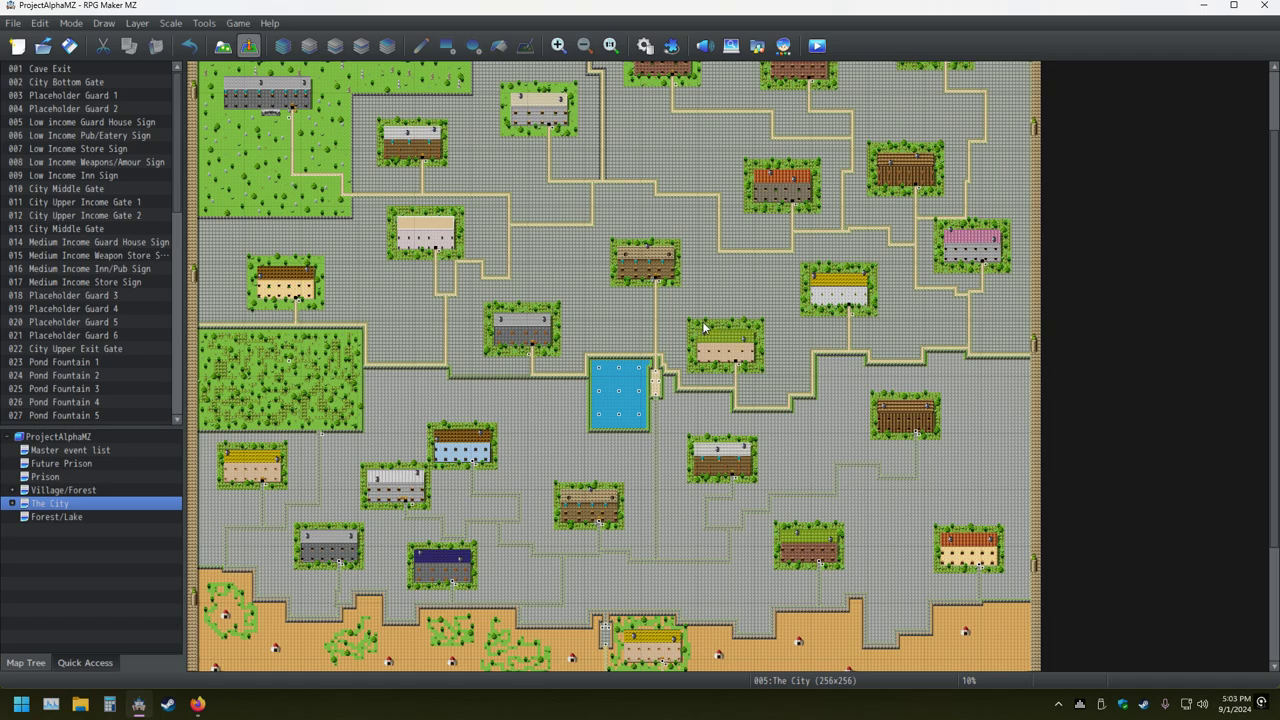
{"action": "mouse_move", "coordinate": [550, 392]}
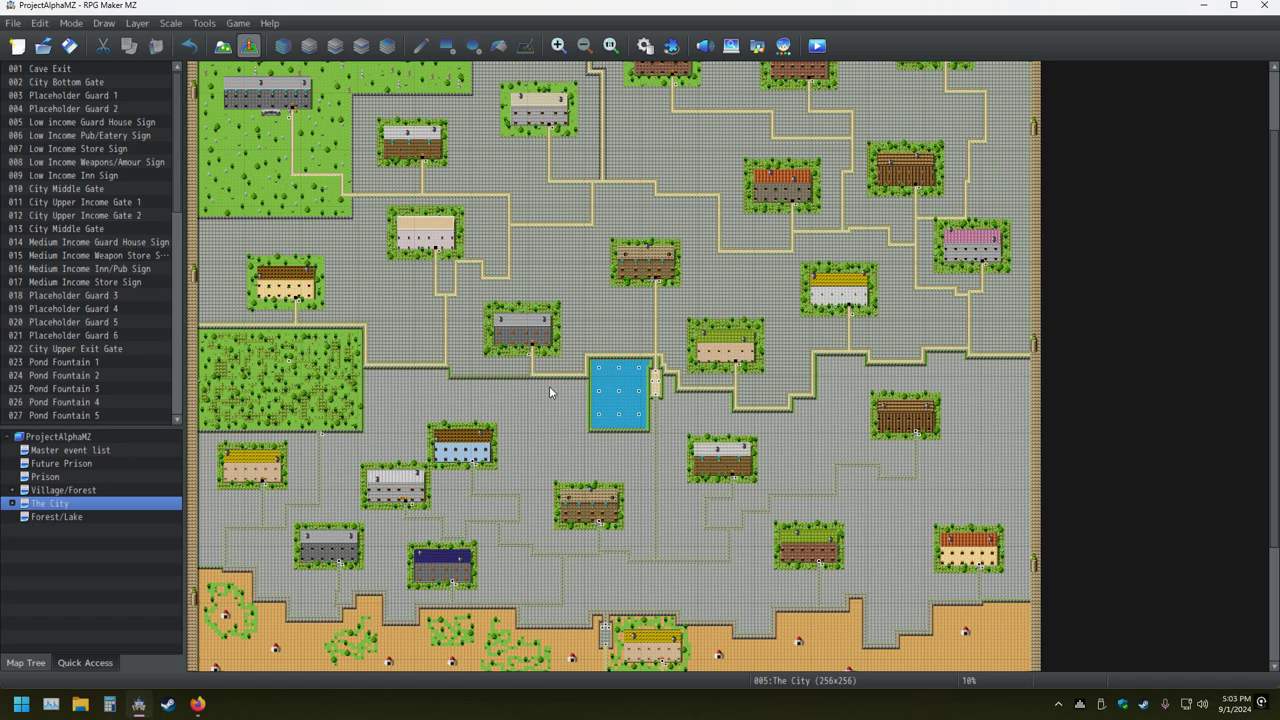